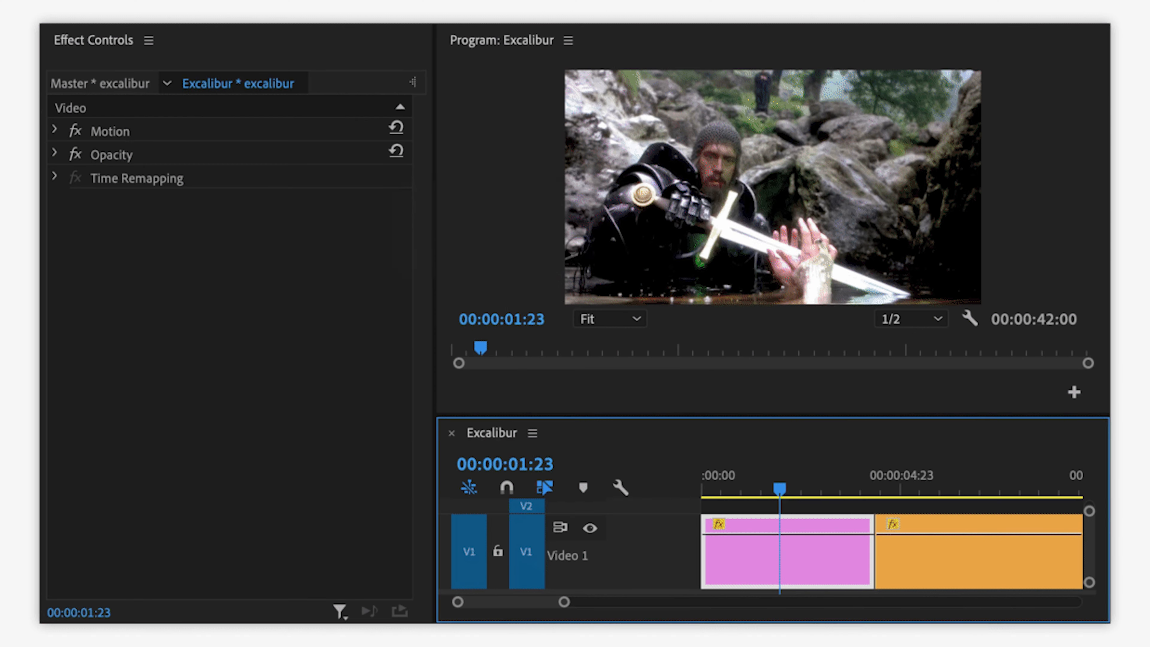
# - Search for the Film Emulation Trailer 16x9 sequence to switch to it
pyautogui.write('wa')
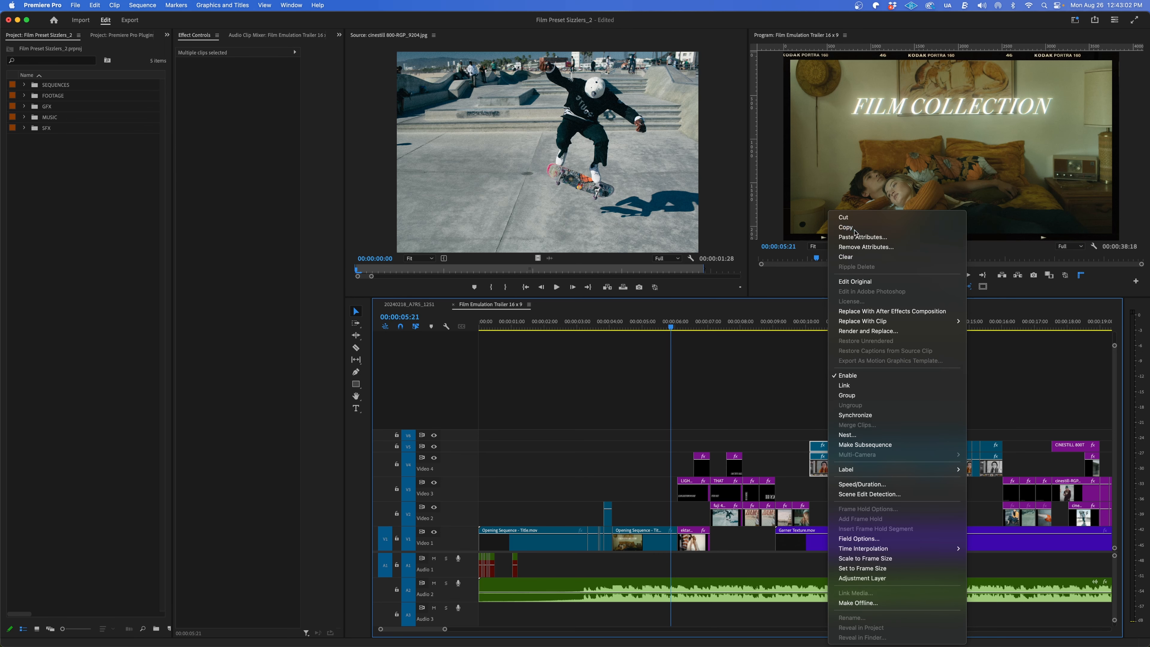
# - Copy the selected clips and paste them on the highest enabled track via Excalibur
pyautogui.click(720, 392)
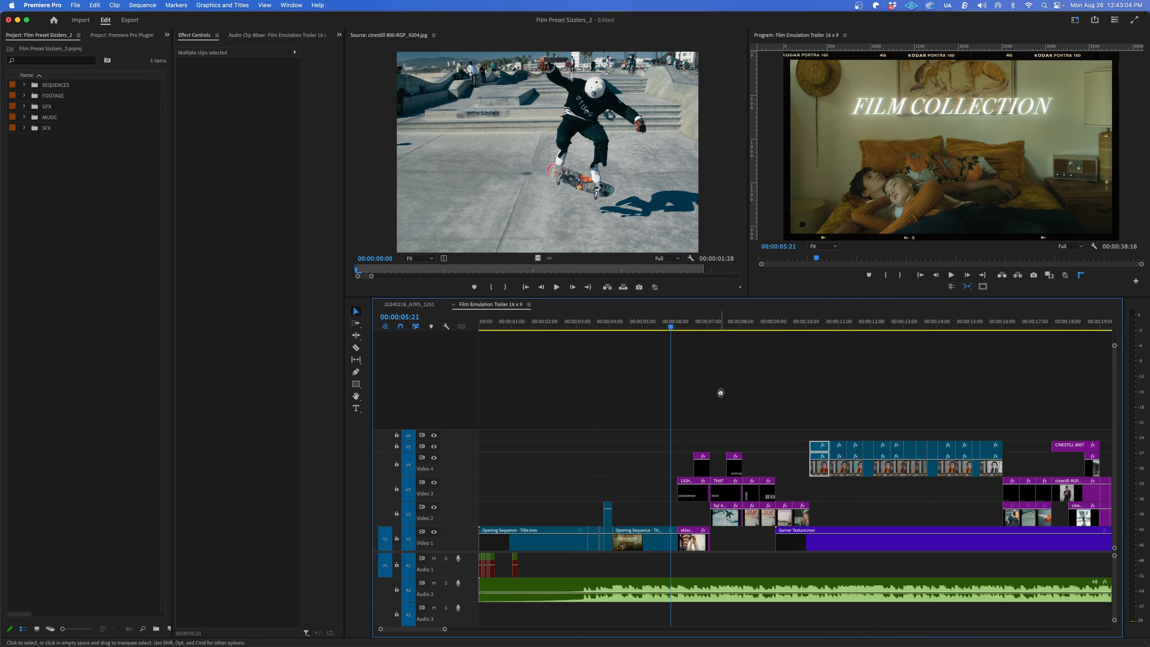
pyautogui.click(644, 540)
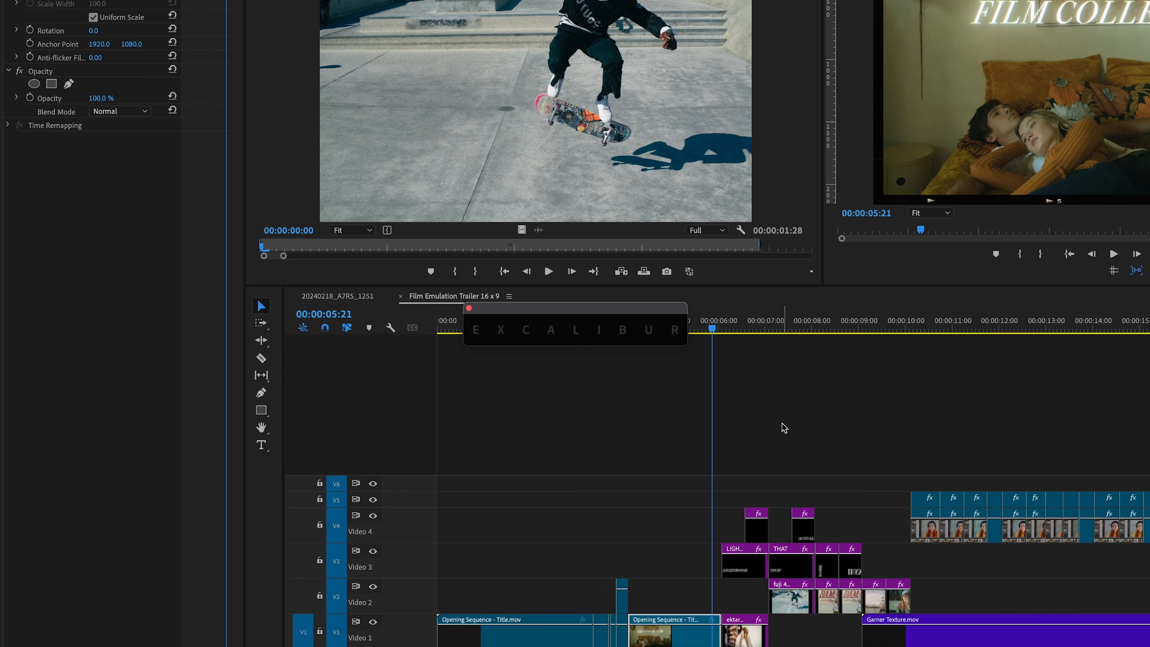
pyautogui.write('paste Clip')
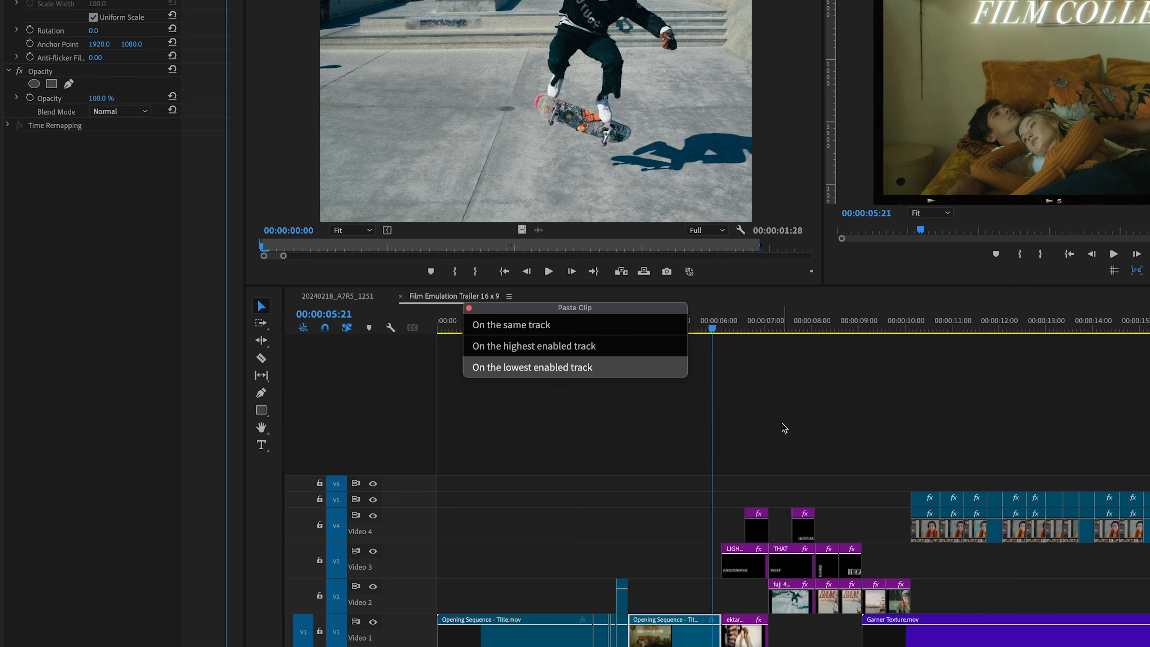
pyautogui.click(533, 345)
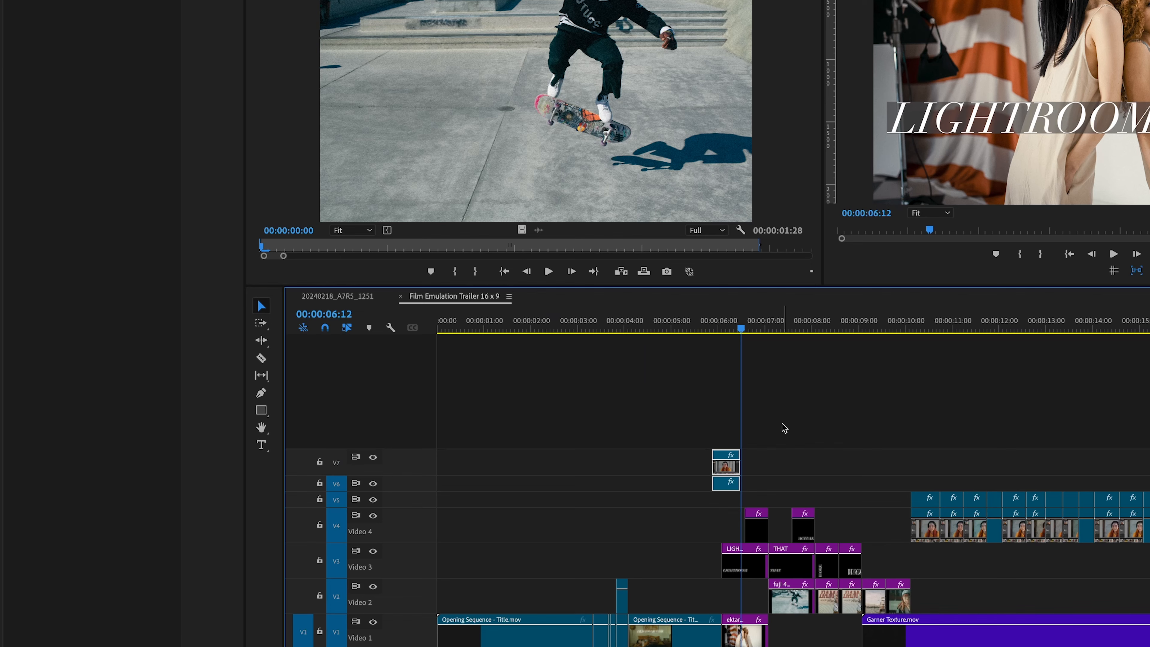
# - Add a new user command in the Excalibur extension settings
pyautogui.click(291, 6)
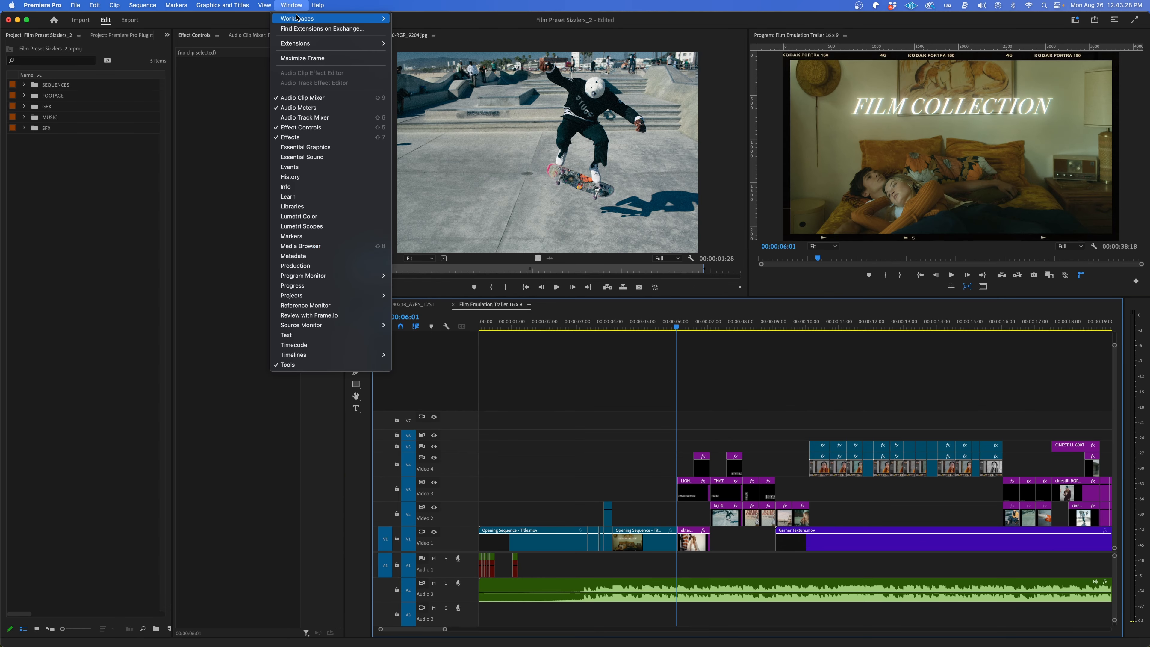
pyautogui.click(290, 6)
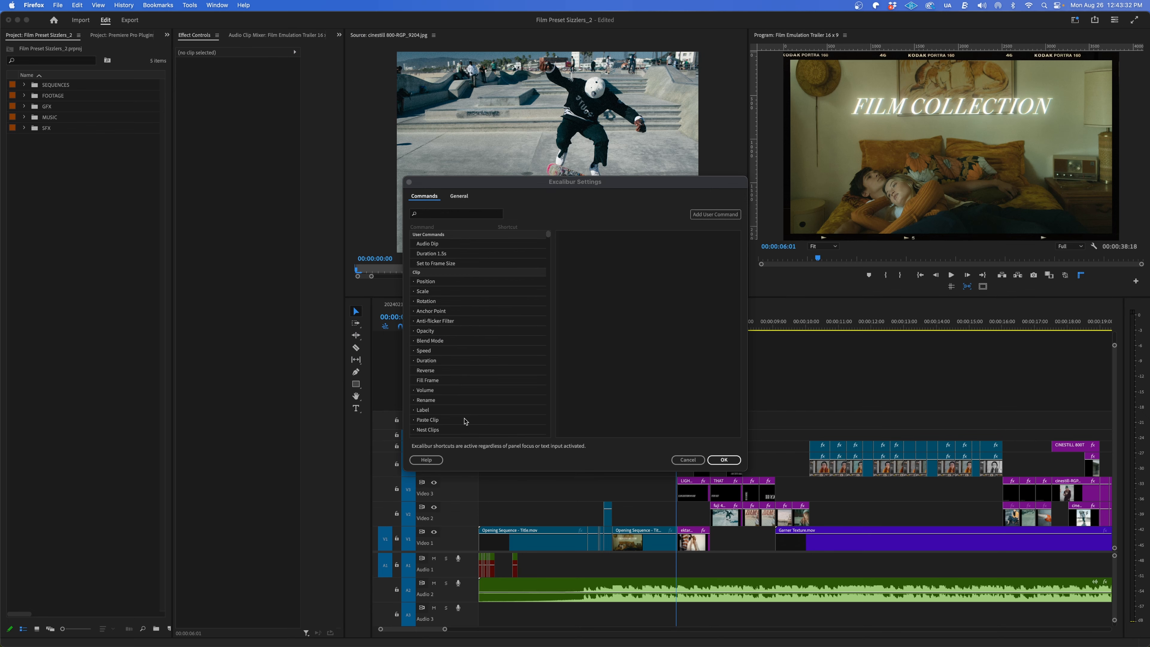
pyautogui.click(715, 214)
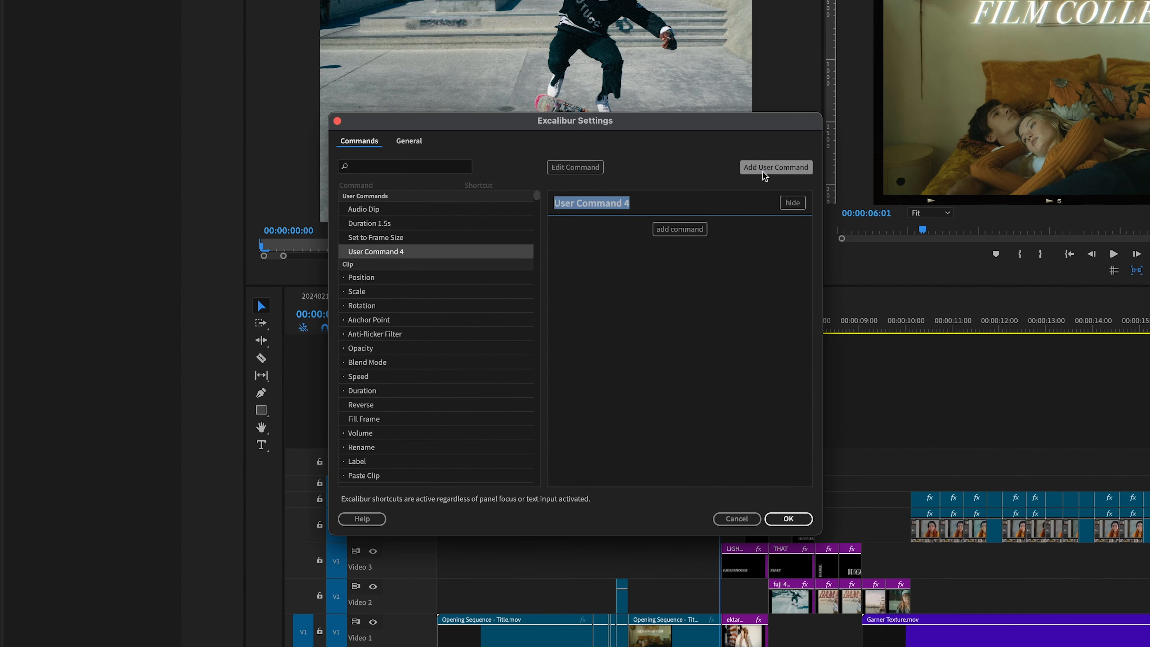
# - Name the command 'Paste Highest' and assign it the paste action
pyautogui.write('Paste')
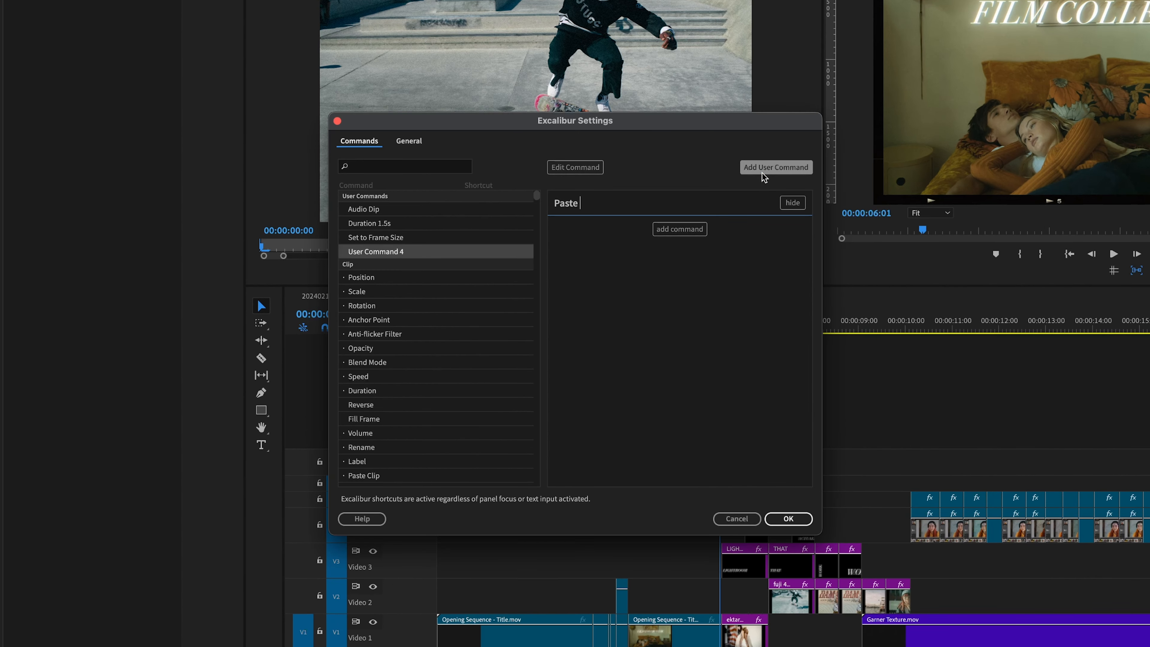
pyautogui.write('Highest')
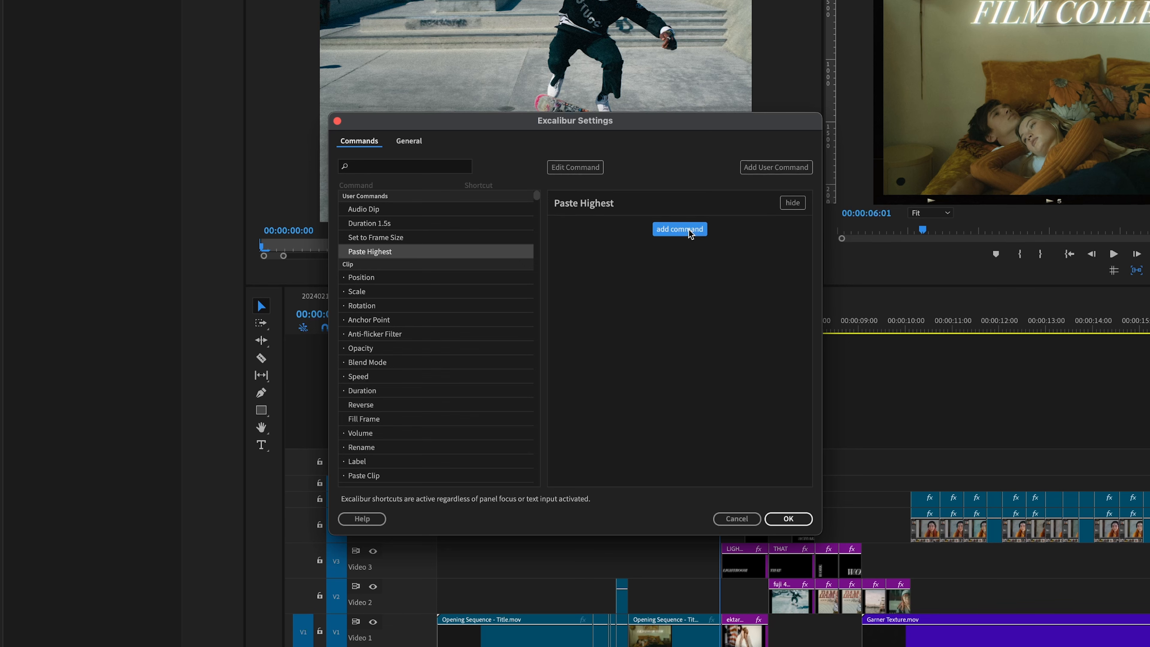
pyautogui.write('paste')
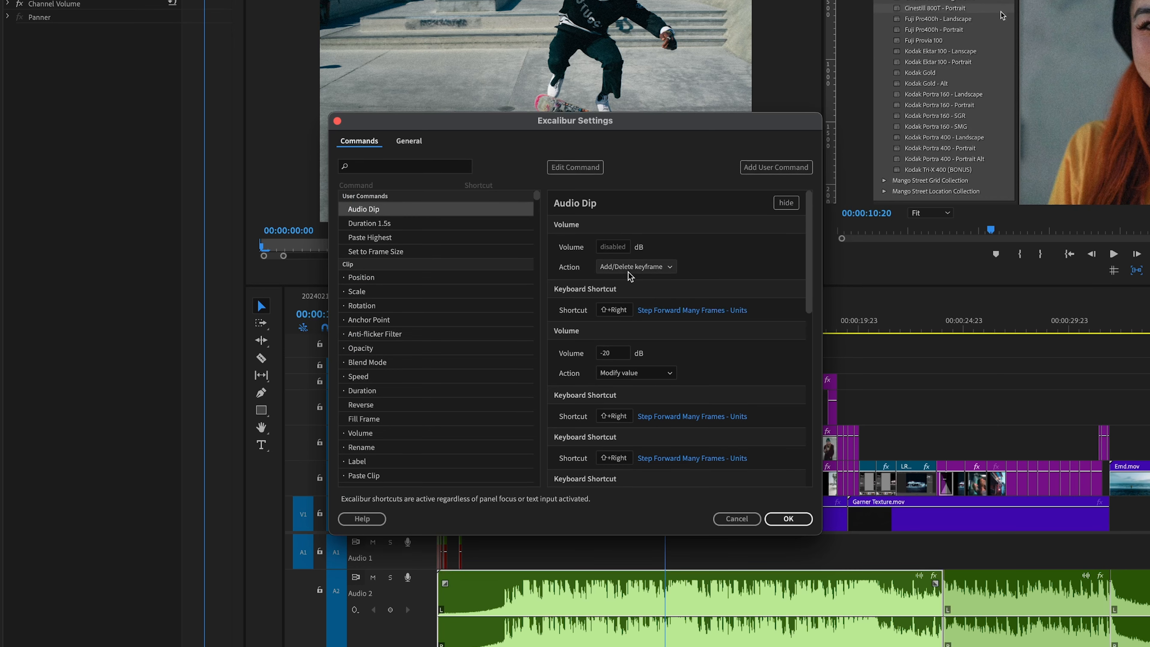
pyautogui.moveTo(636, 271)
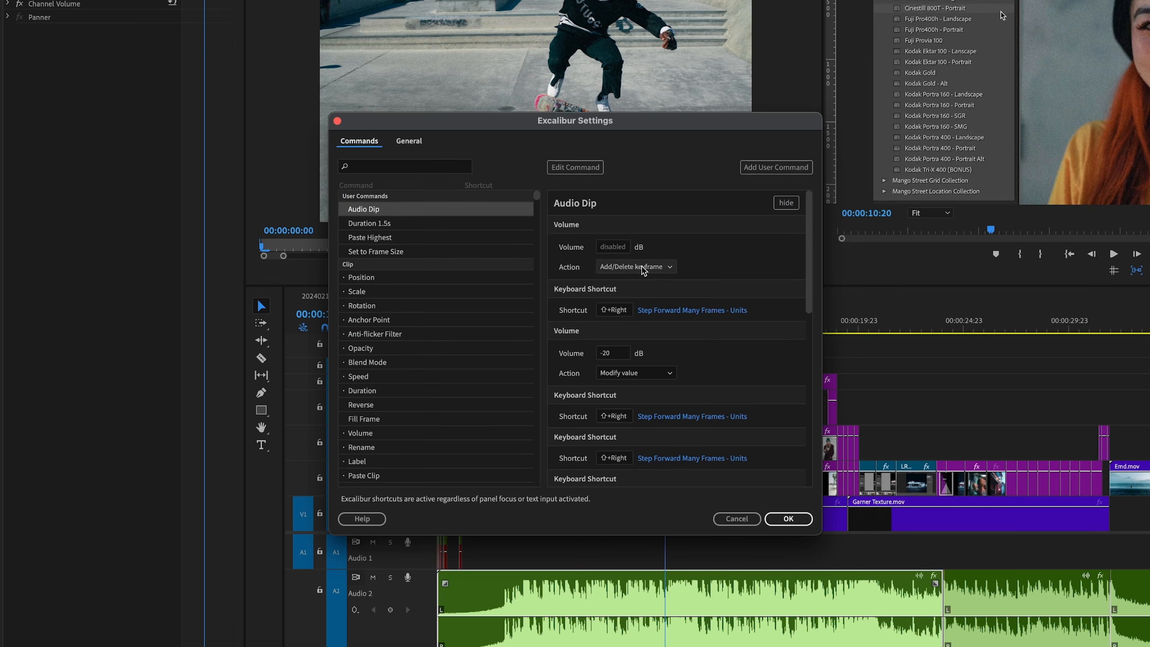
pyautogui.moveTo(651, 314)
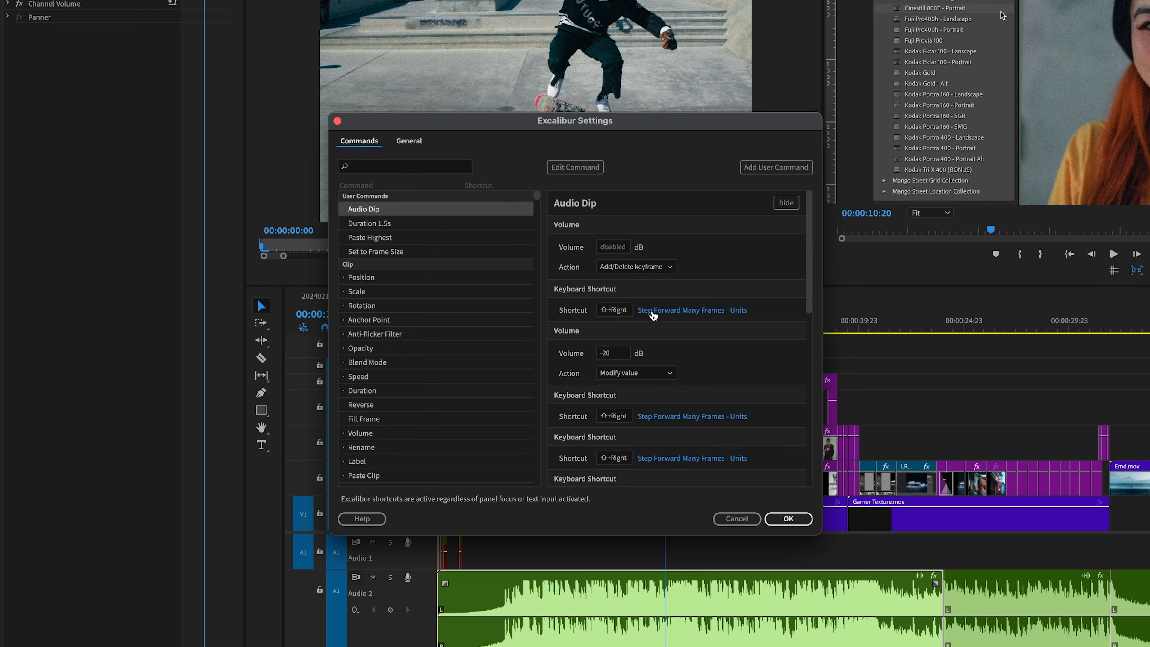
# - Run the Audio Dip command and shape the music's volume keyframes near 15 seconds
pyautogui.scroll(-3)
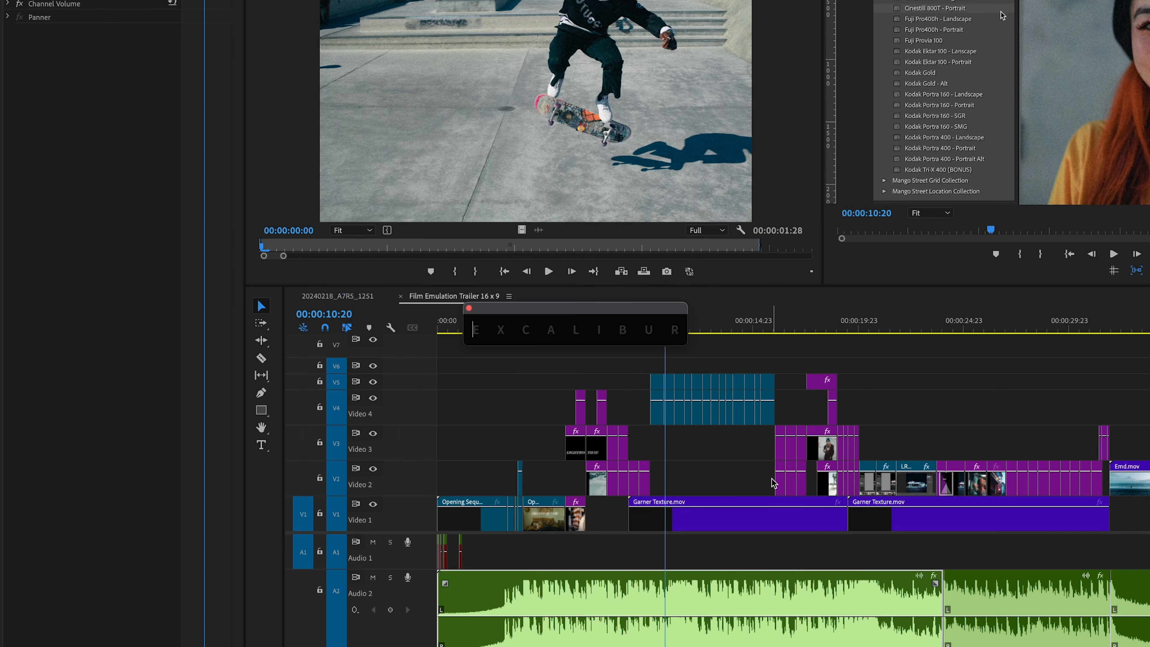
pyautogui.write('audio d')
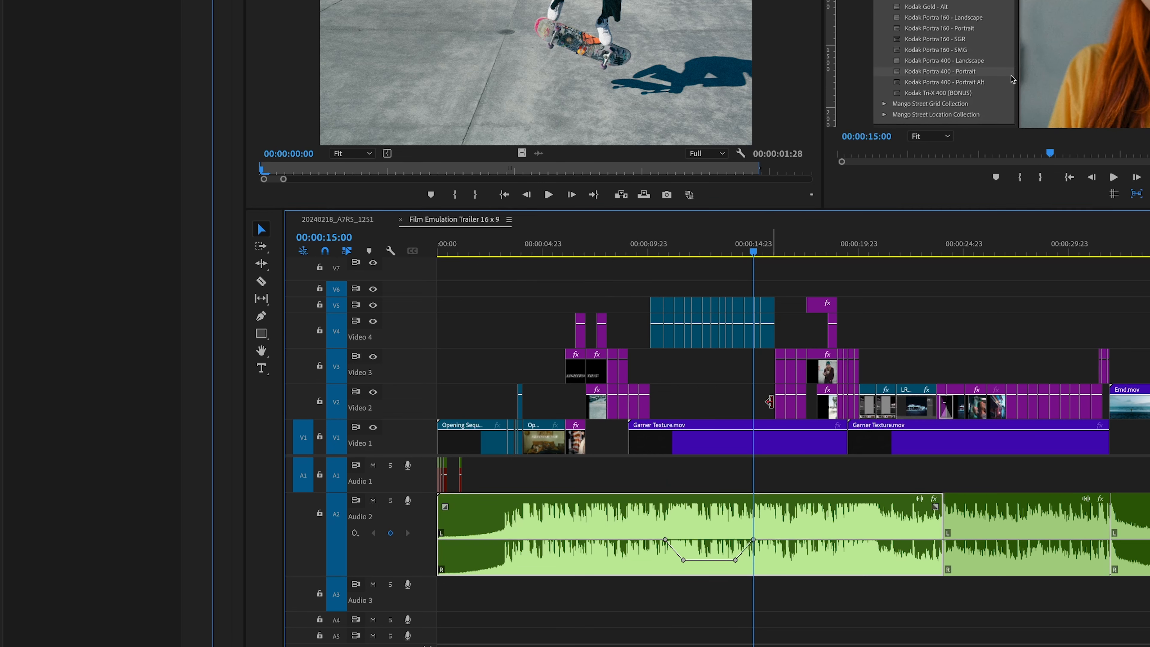
pyautogui.moveTo(734, 559); pyautogui.dragTo(751, 542)
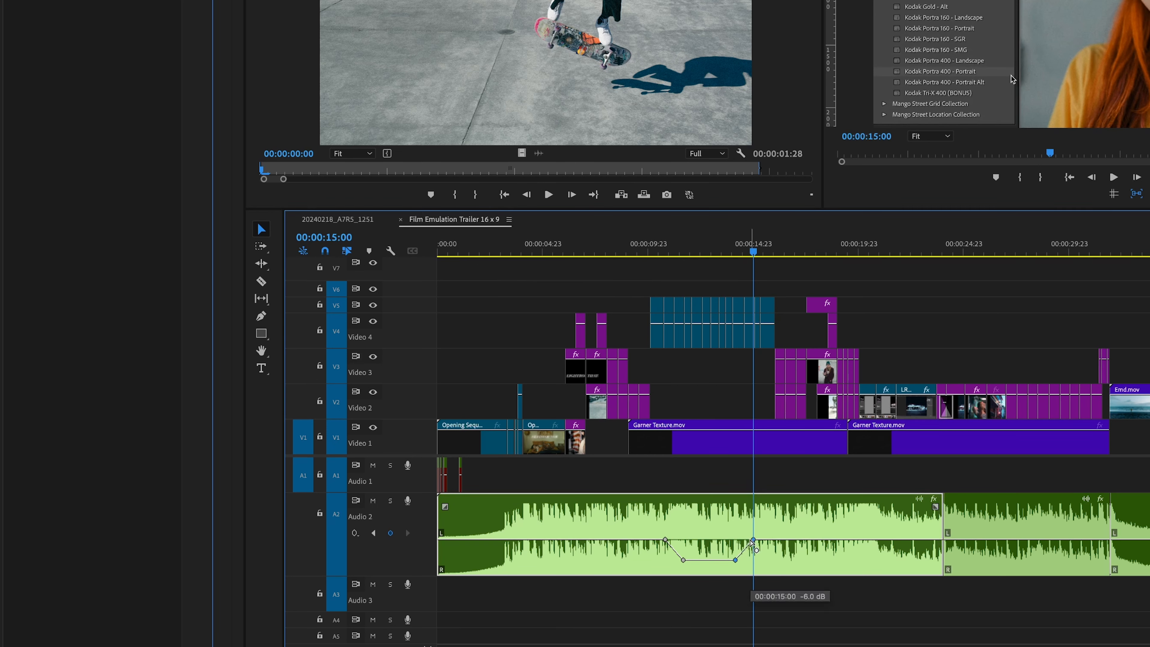
pyautogui.moveTo(752, 542); pyautogui.dragTo(813, 558)
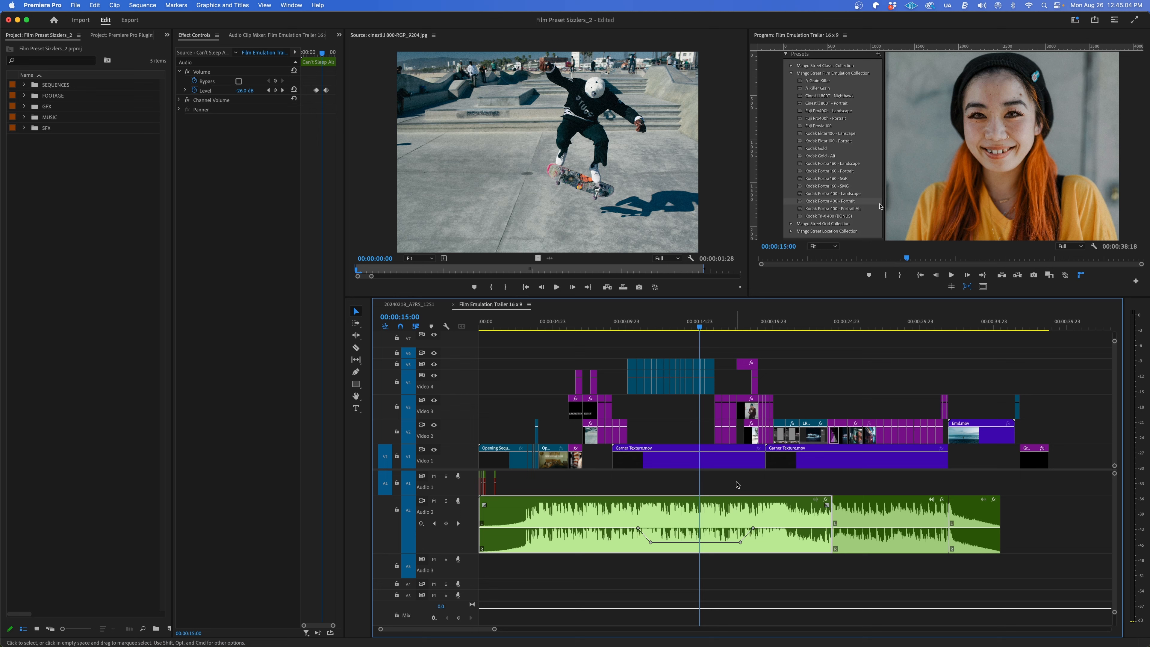
pyautogui.click(687, 458)
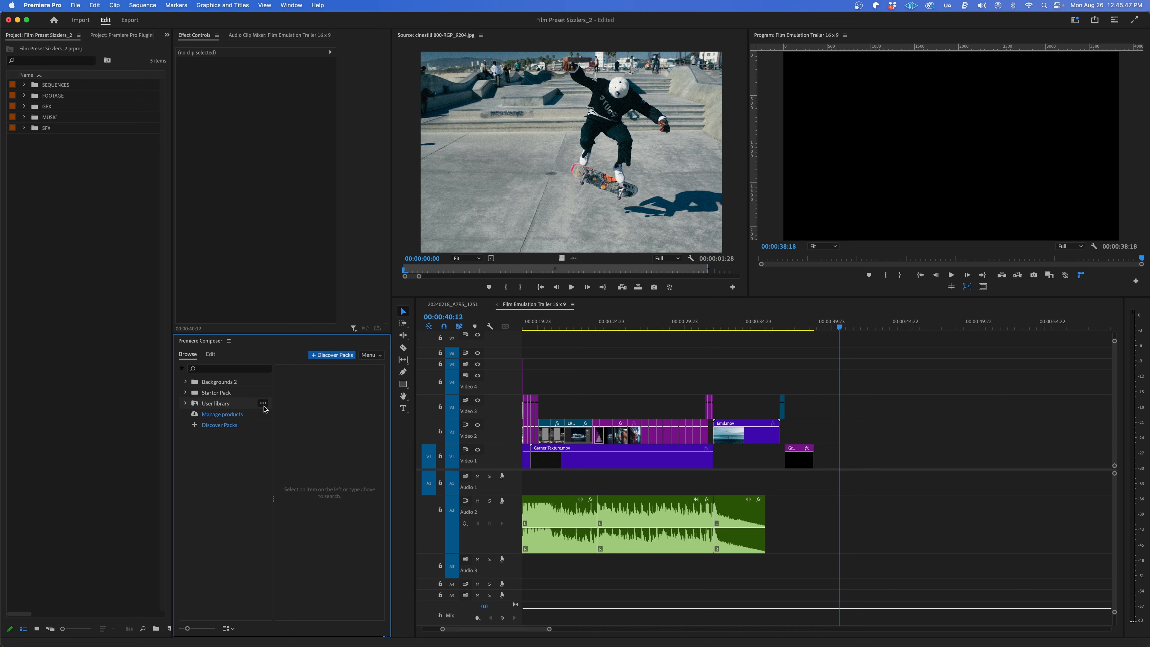
# - Expand Starter Pack and Backgrounds 2, then view the Transitions presets
pyautogui.click(185, 392)
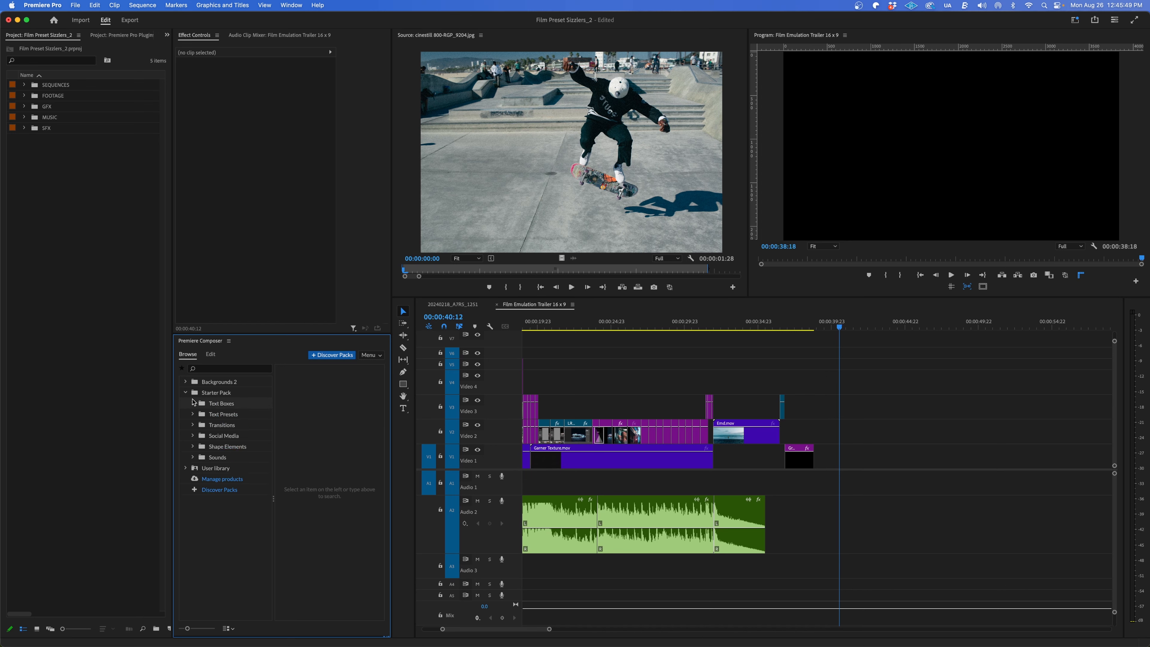
pyautogui.click(185, 382)
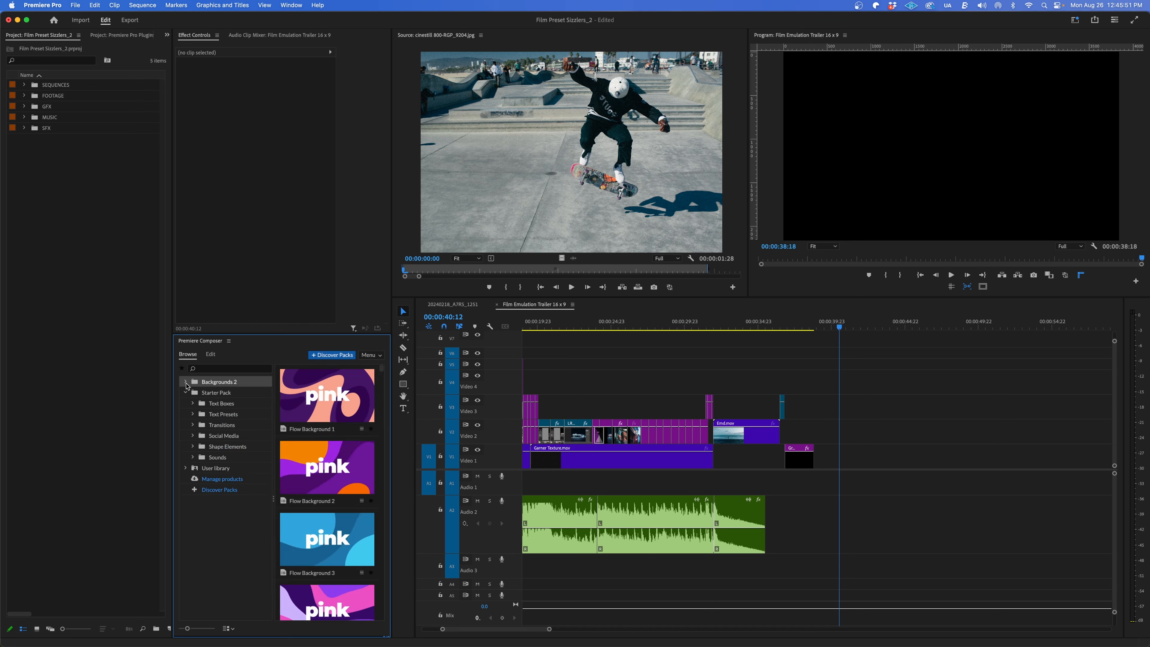
pyautogui.click(185, 381)
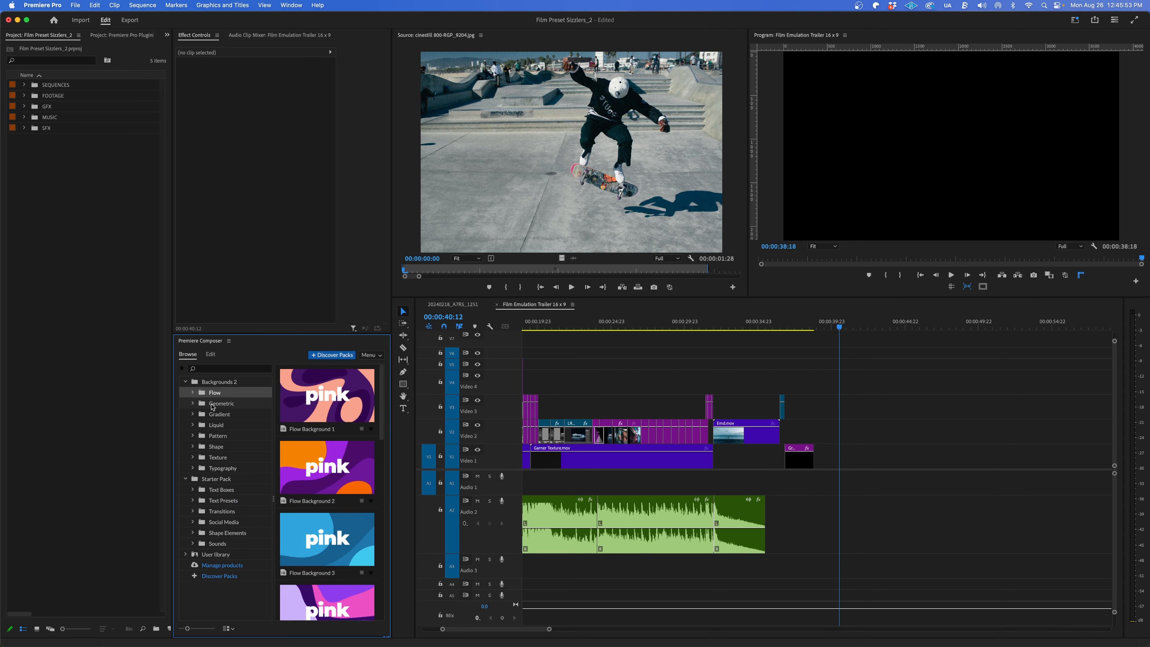
pyautogui.click(219, 414)
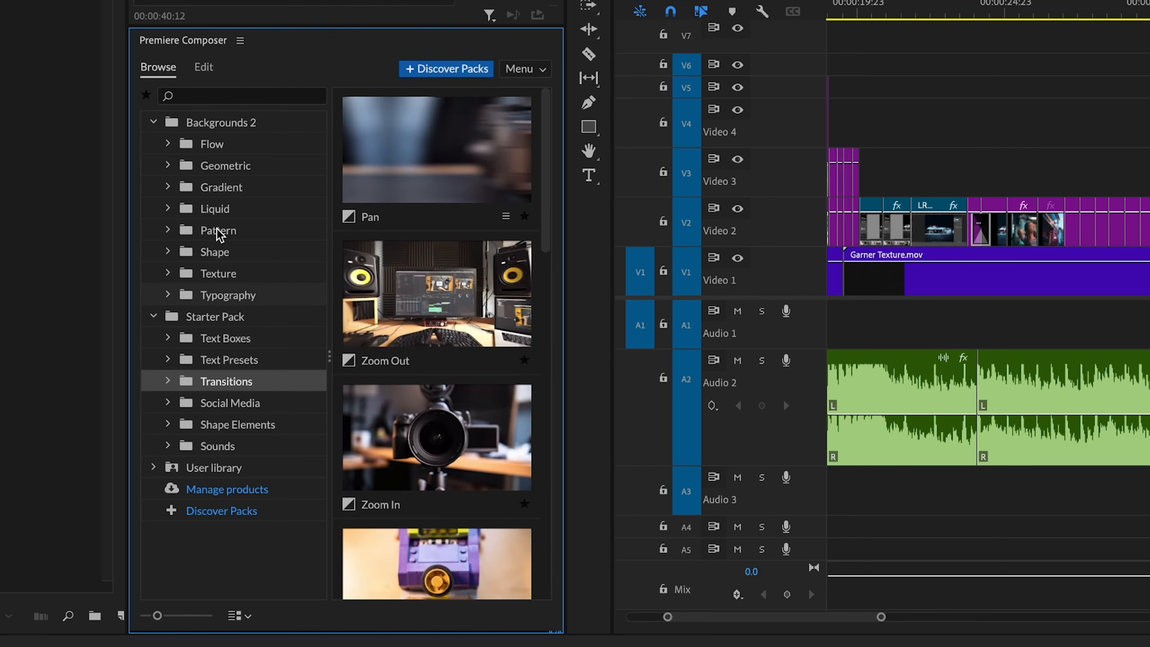
# - Browse the Shape Elements presets and select the Arrow Loop animation
pyautogui.click(237, 424)
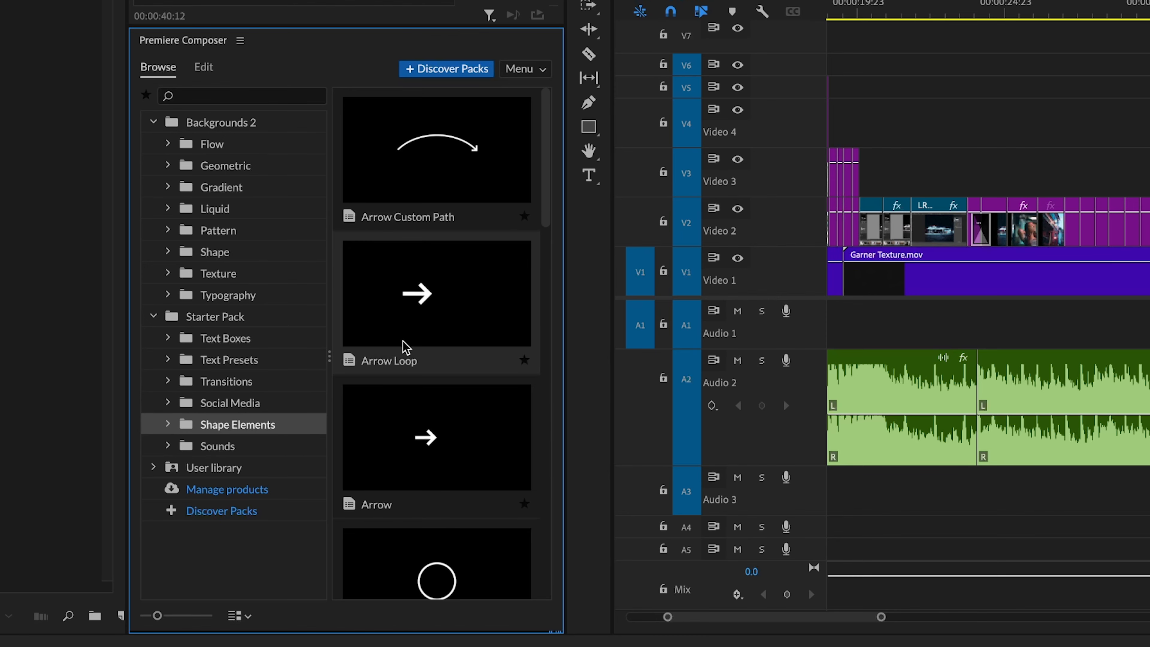
pyautogui.click(203, 67)
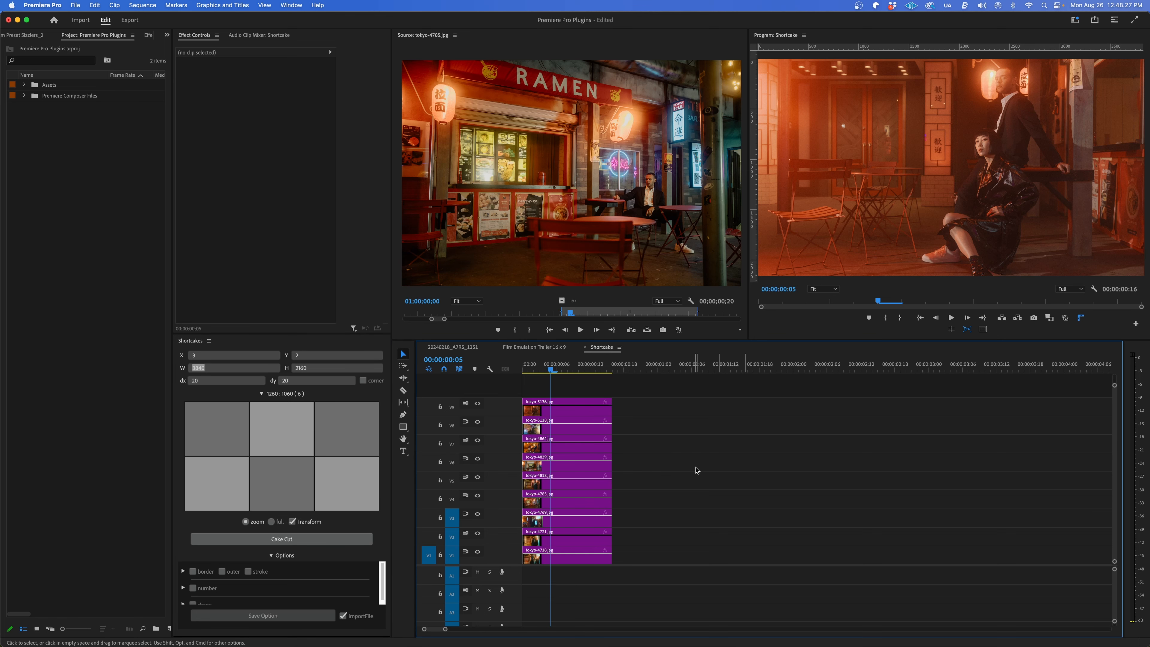
pyautogui.moveTo(559, 418)
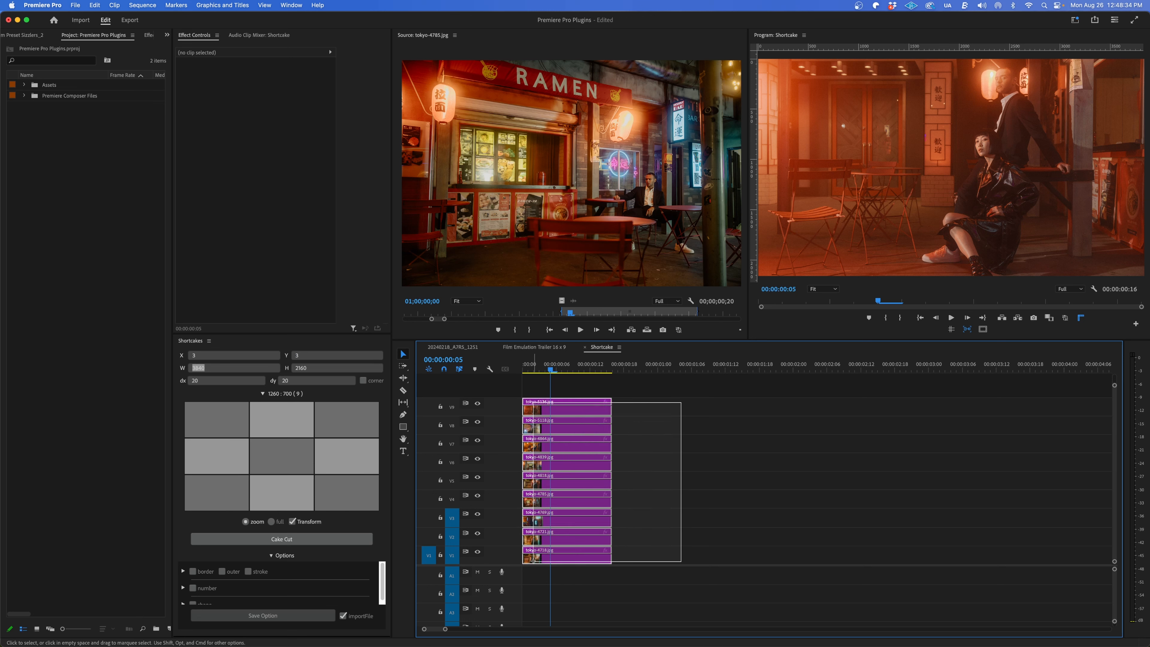
# - Cake Cut the nine photos into a 3x3 grid and adjust the tile spacing to 20
pyautogui.click(281, 538)
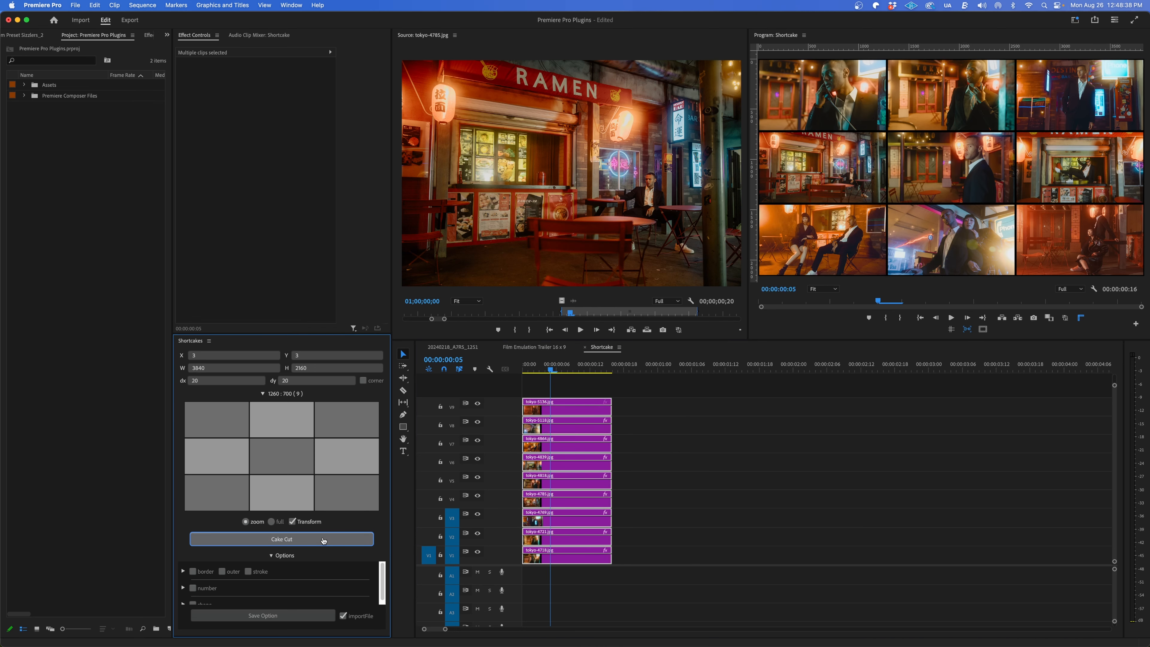
pyautogui.click(225, 380)
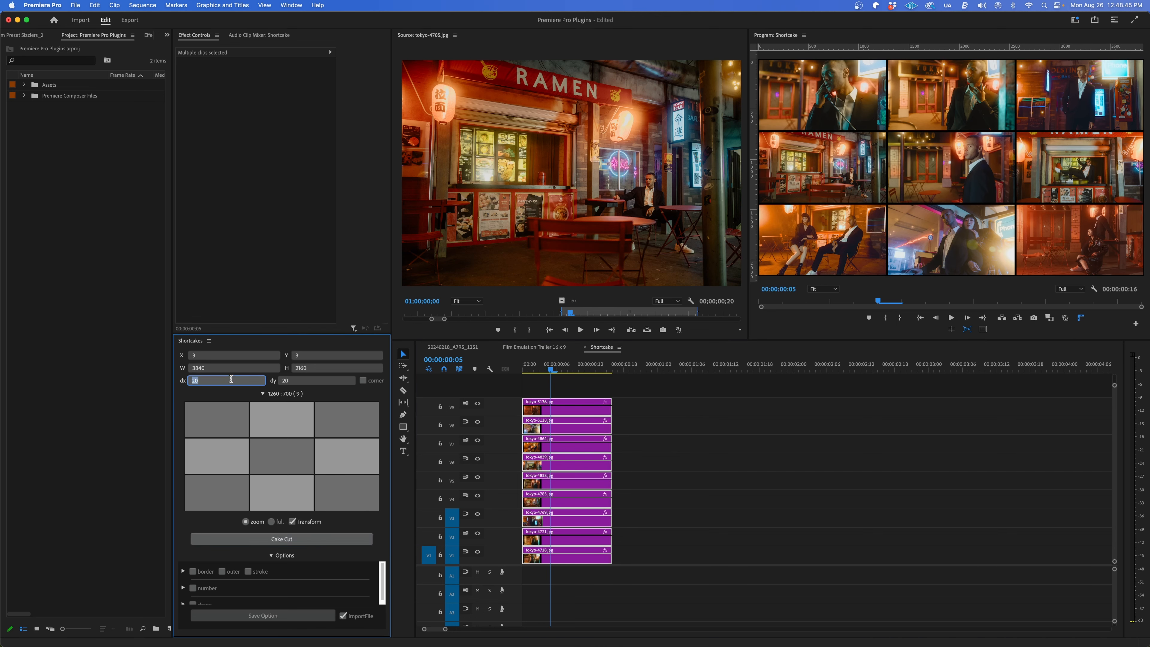
pyautogui.click(281, 538)
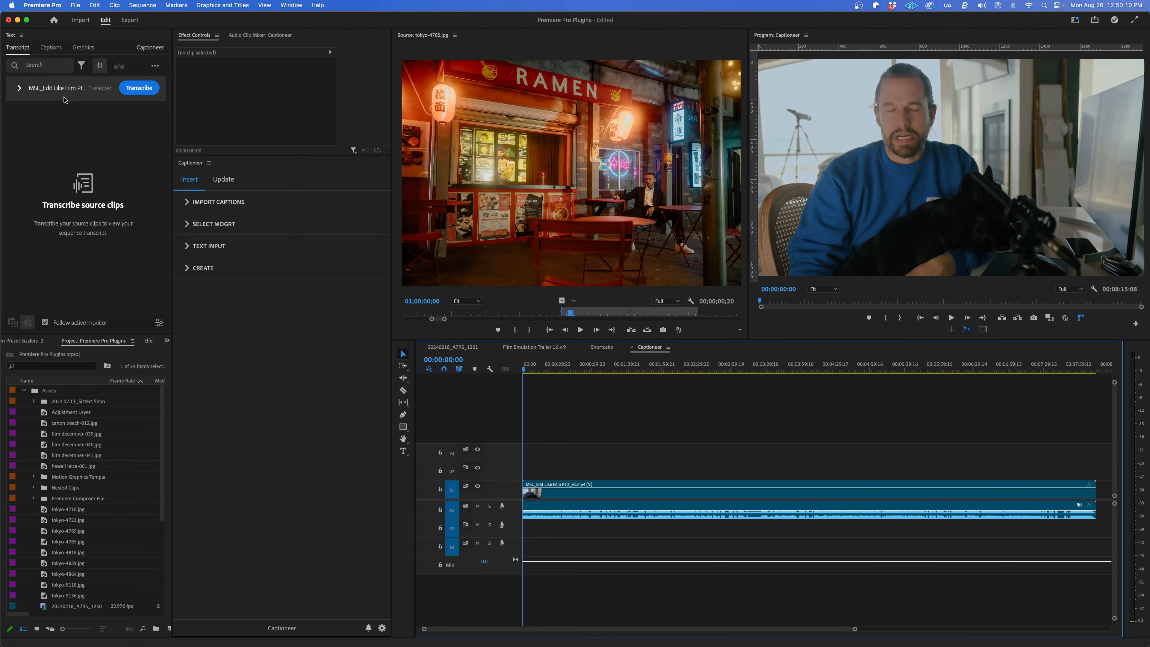
# - Transcribe the interview clip from the Text panel
pyautogui.click(138, 88)
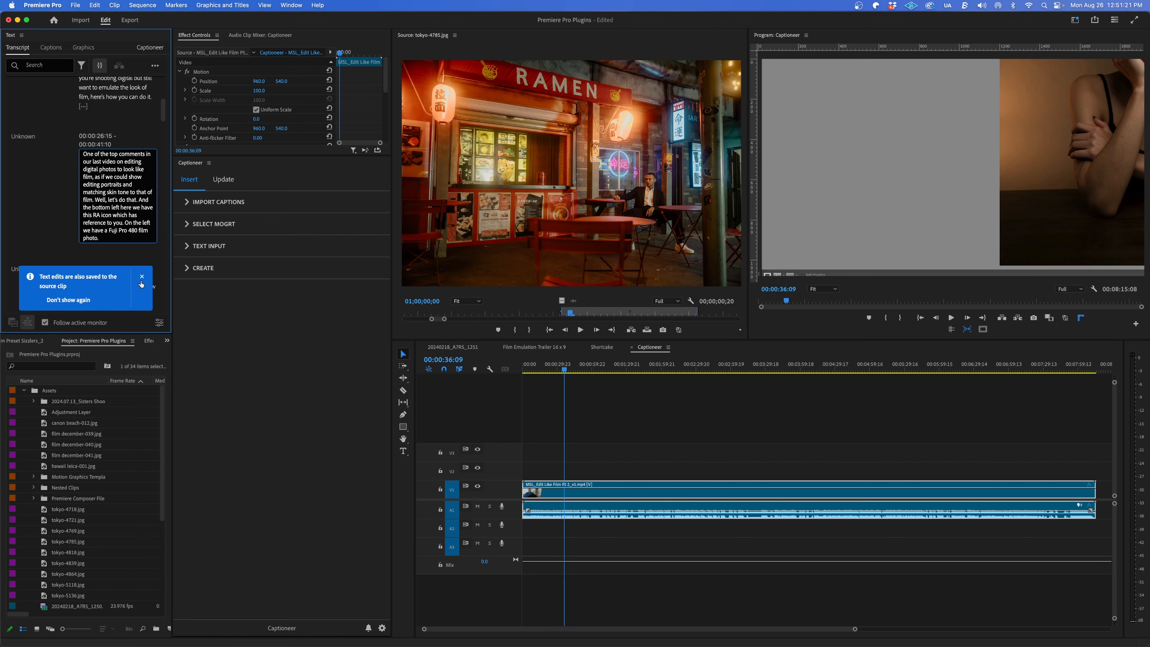
pyautogui.click(51, 46)
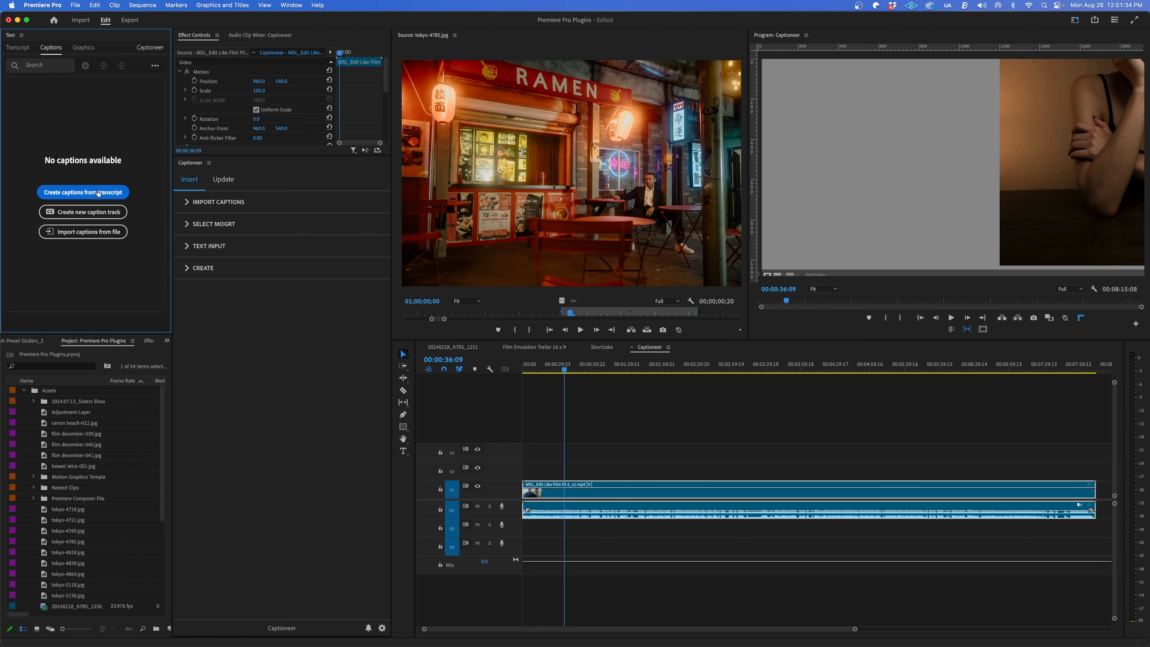
# - Create subtitle captions from the transcript using the default captioning preferences
pyautogui.click(82, 191)
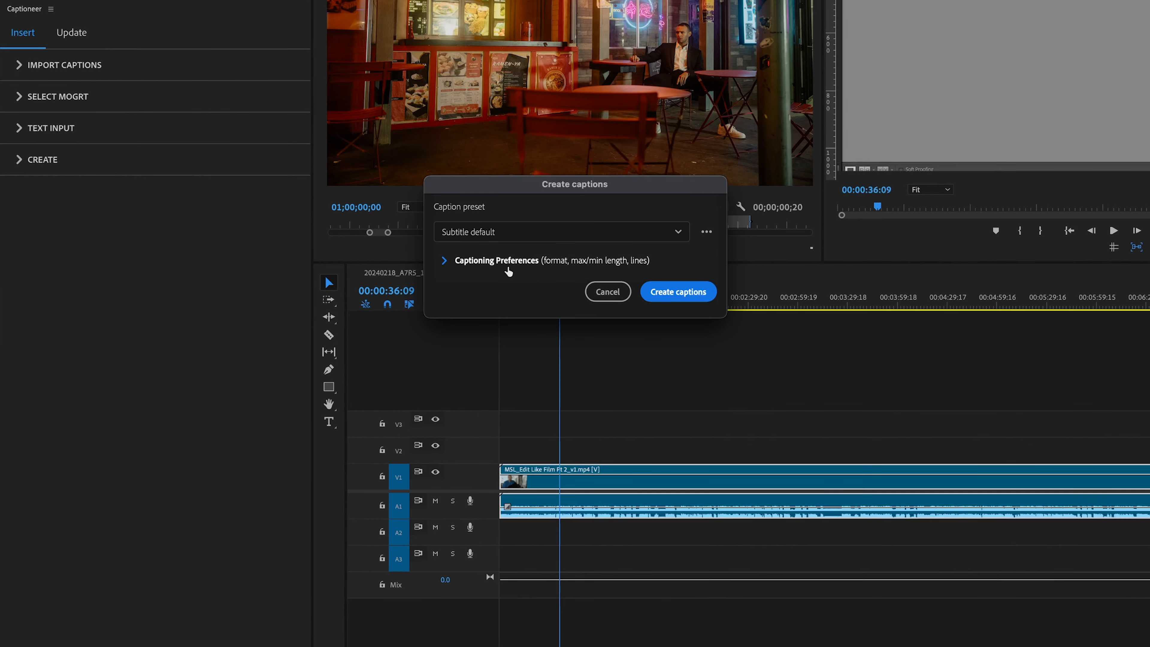
pyautogui.click(444, 260)
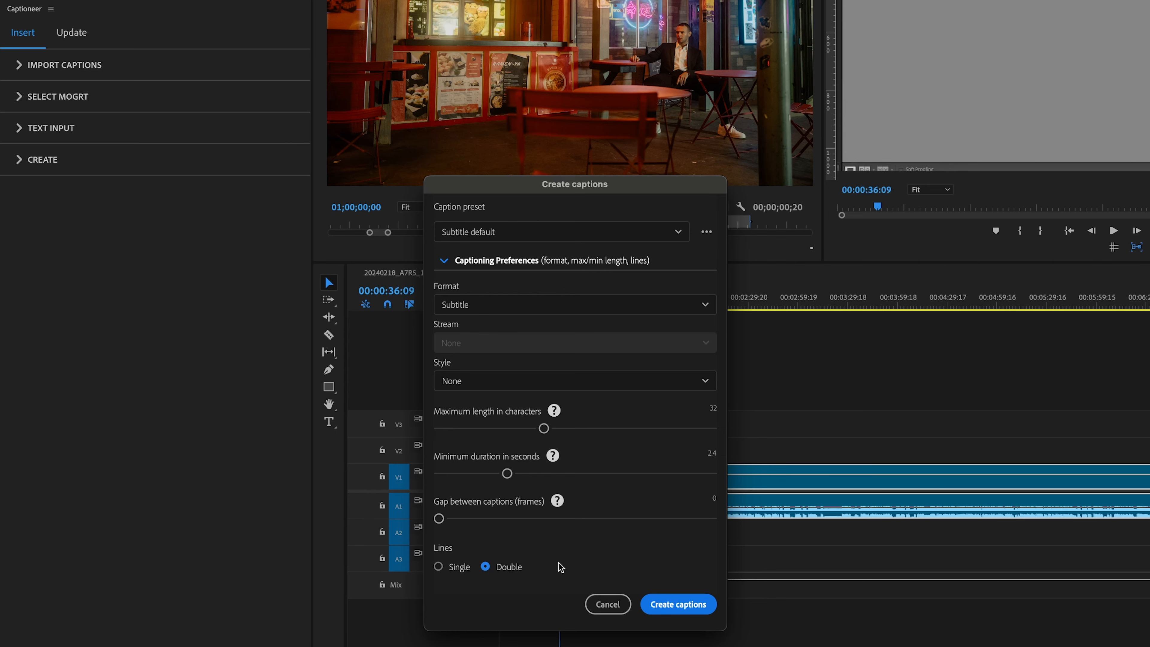
pyautogui.click(677, 603)
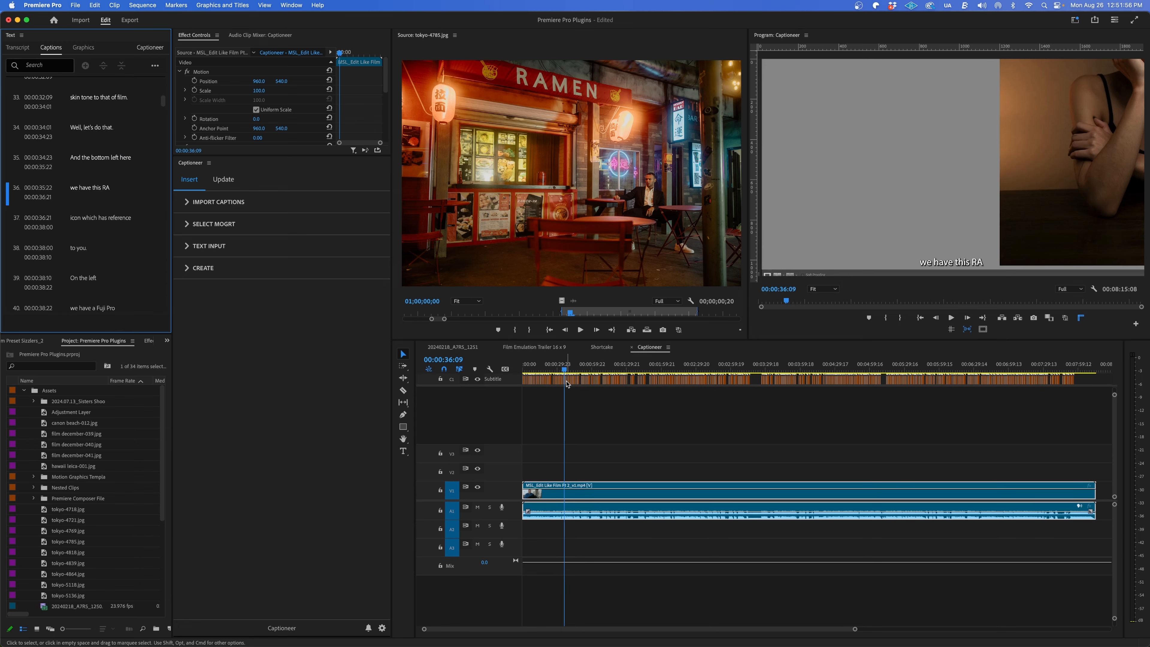
# - Export the caption track as Captioneer.srt
pyautogui.click(154, 65)
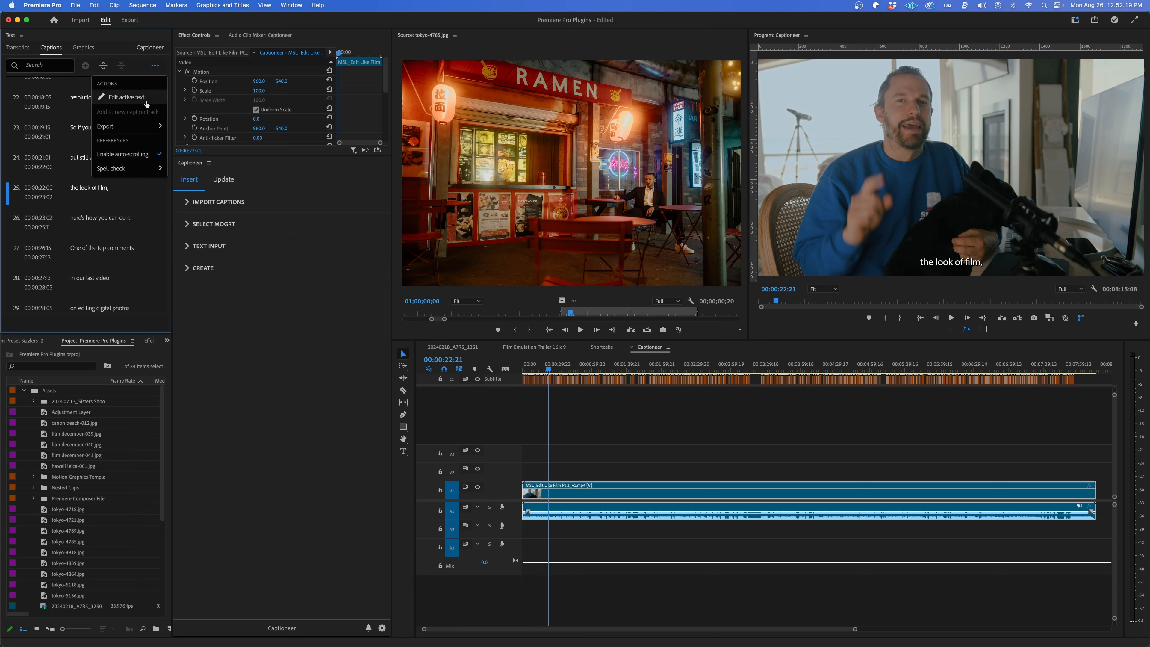
pyautogui.click(105, 125)
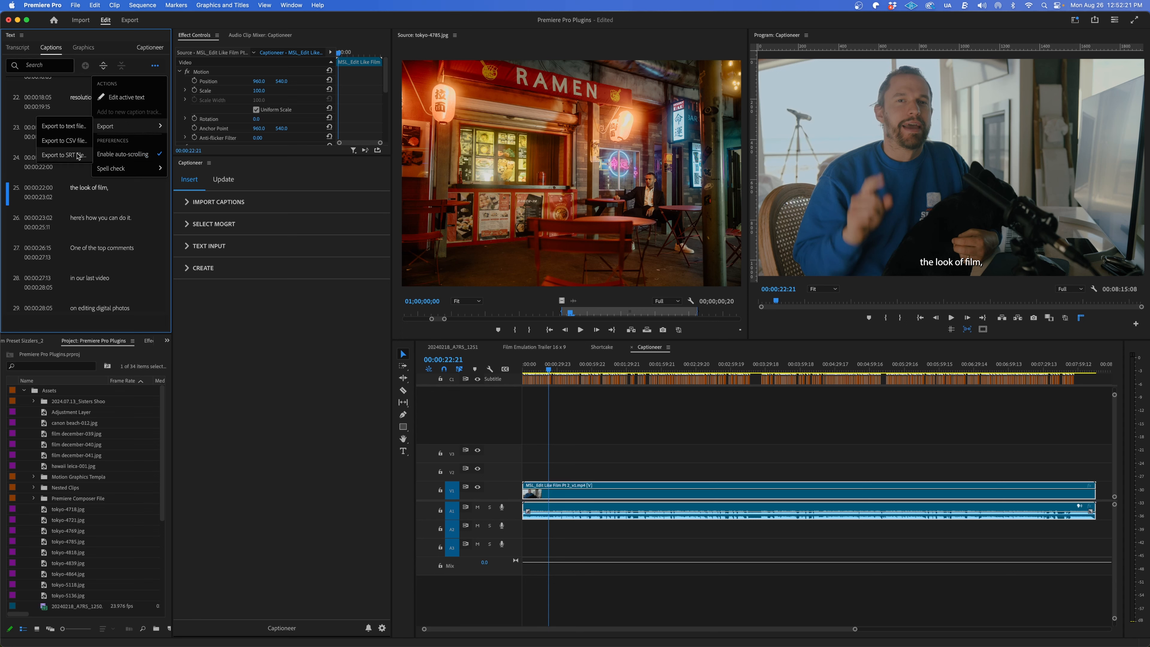
pyautogui.click(62, 154)
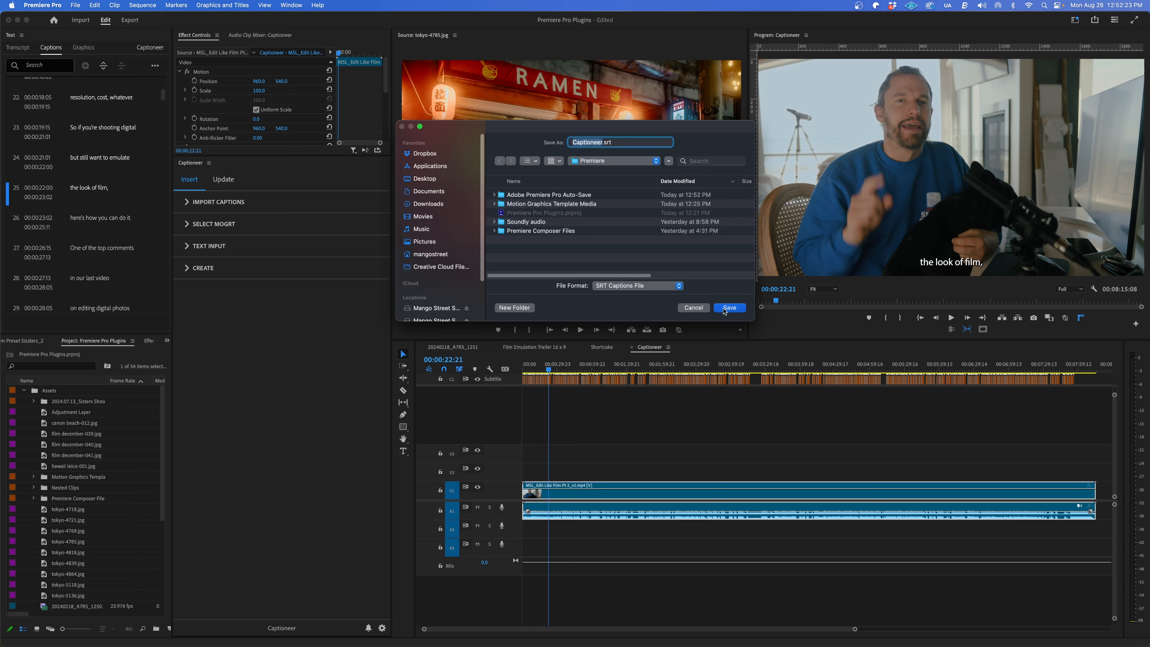
pyautogui.click(728, 307)
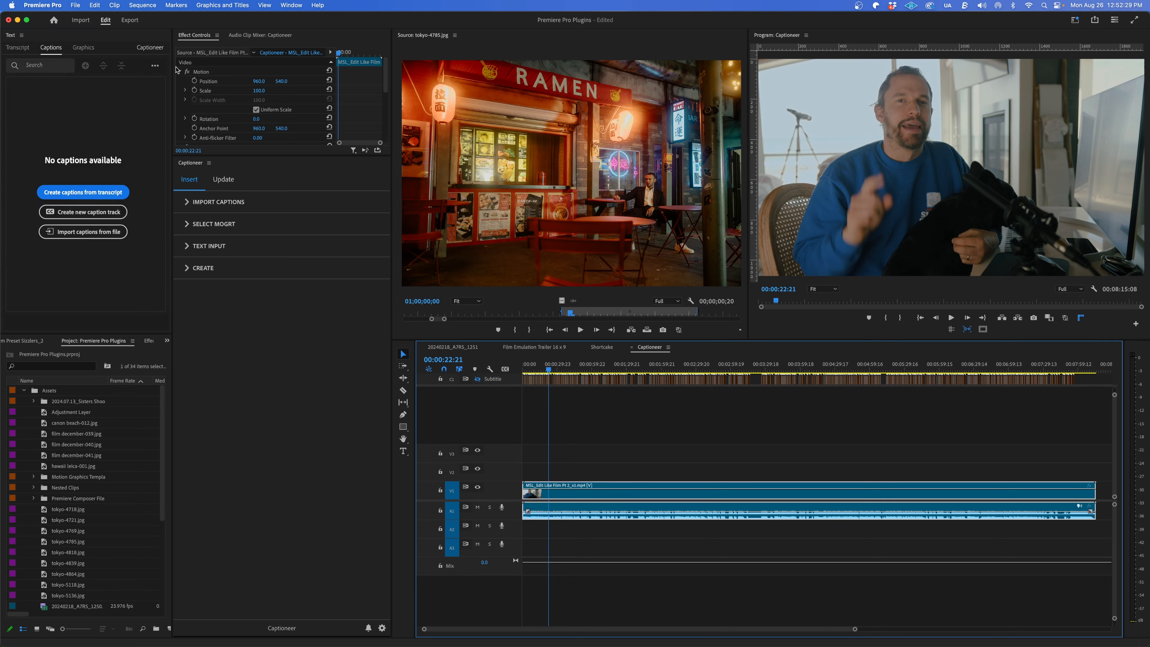
# - Import Captioneer.srt into the Captioneer panel
pyautogui.click(217, 202)
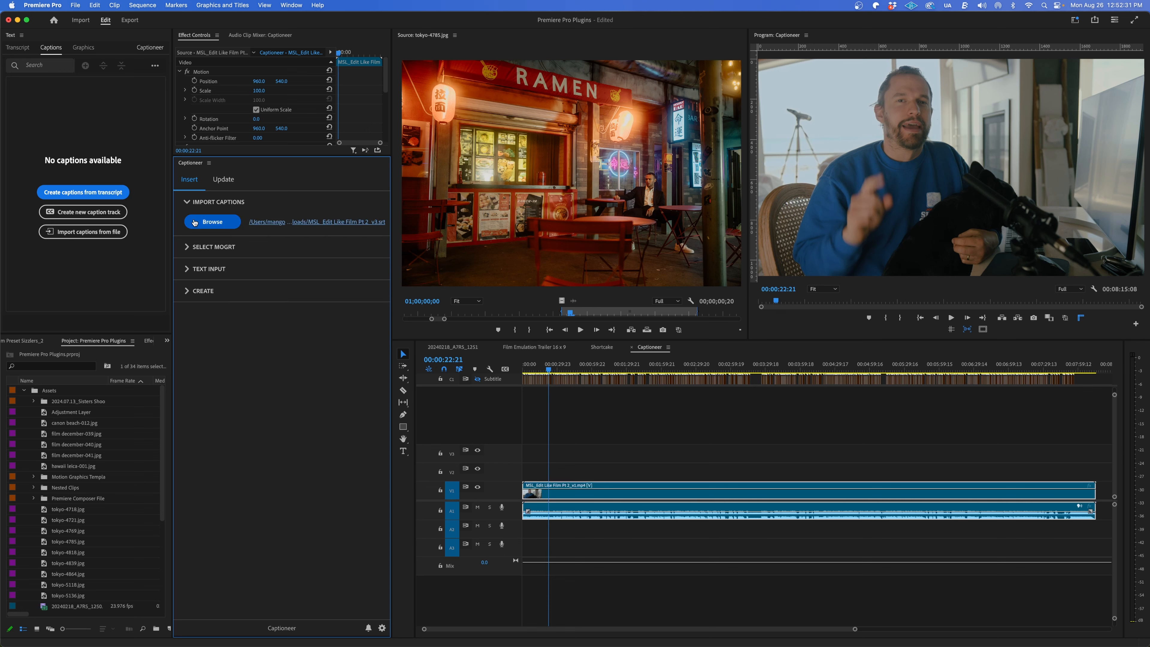
pyautogui.click(212, 222)
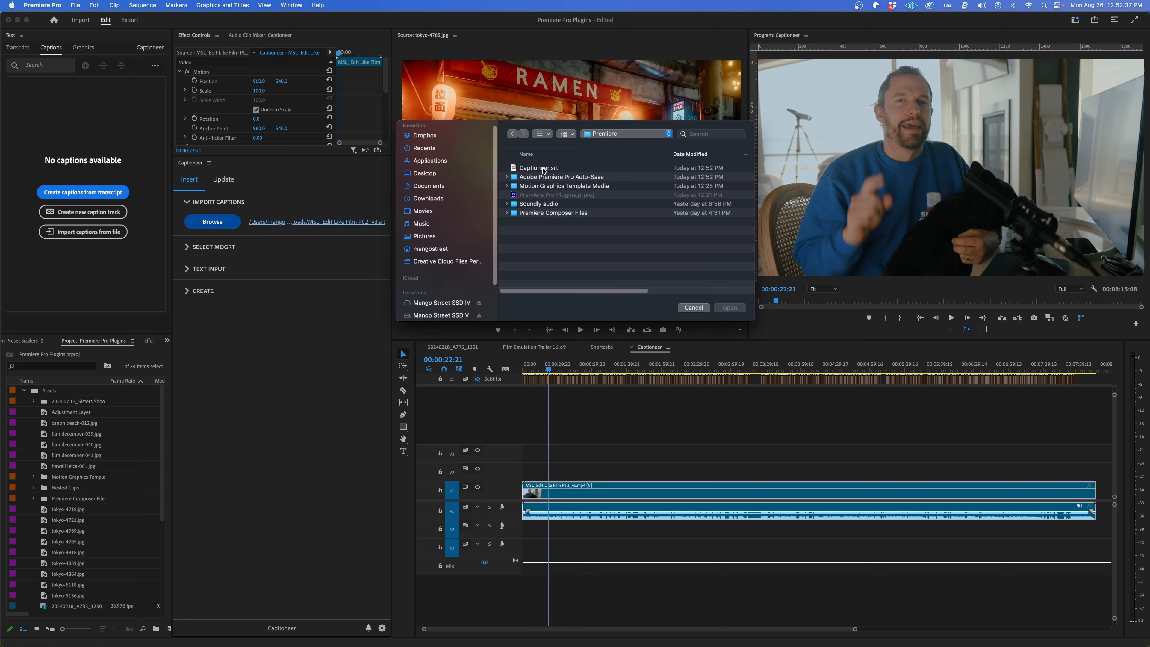
pyautogui.click(728, 307)
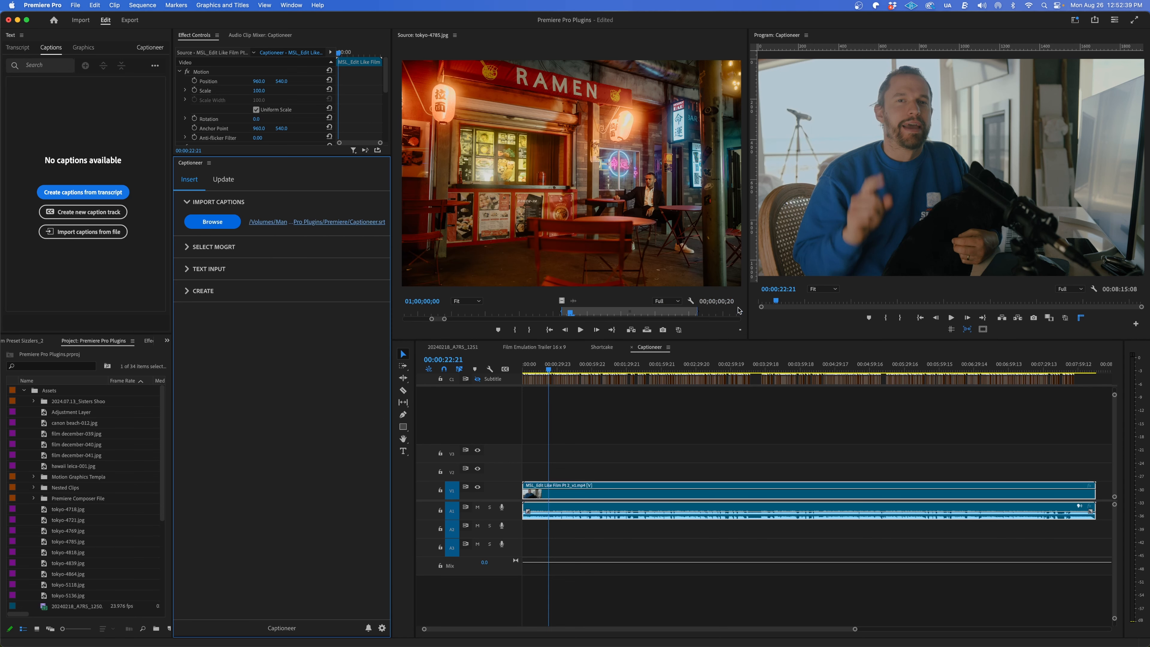
# - Browse Captioneer's styled subtitle MOGRT templates
pyautogui.click(212, 246)
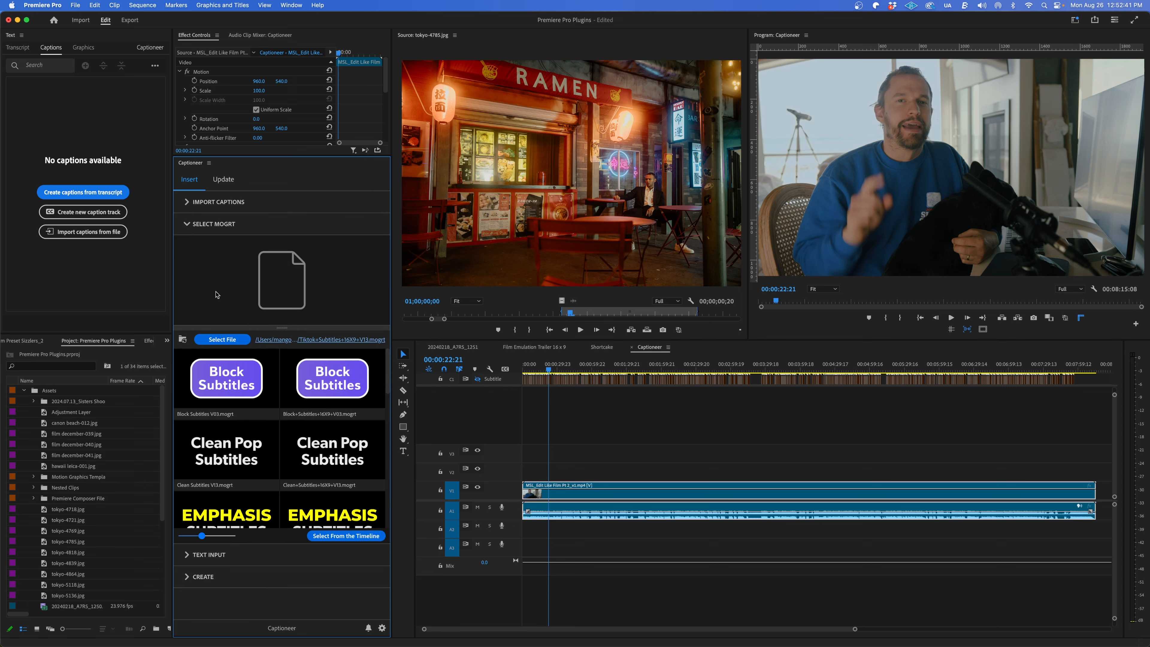
pyautogui.scroll(-3)
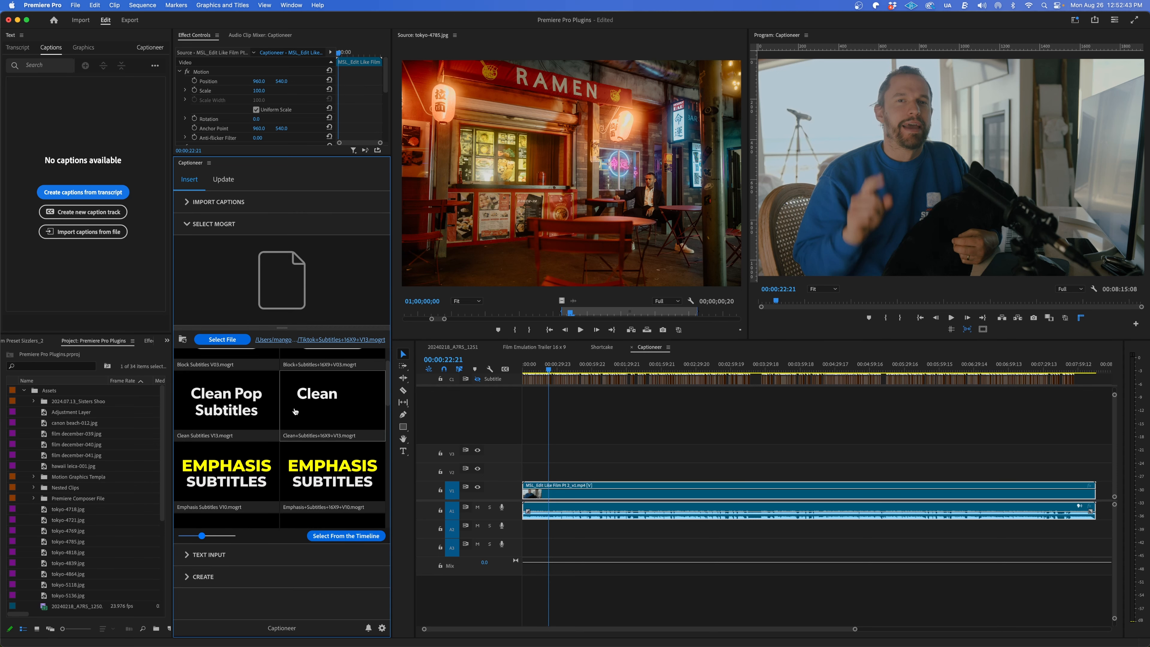
pyautogui.scroll(-3)
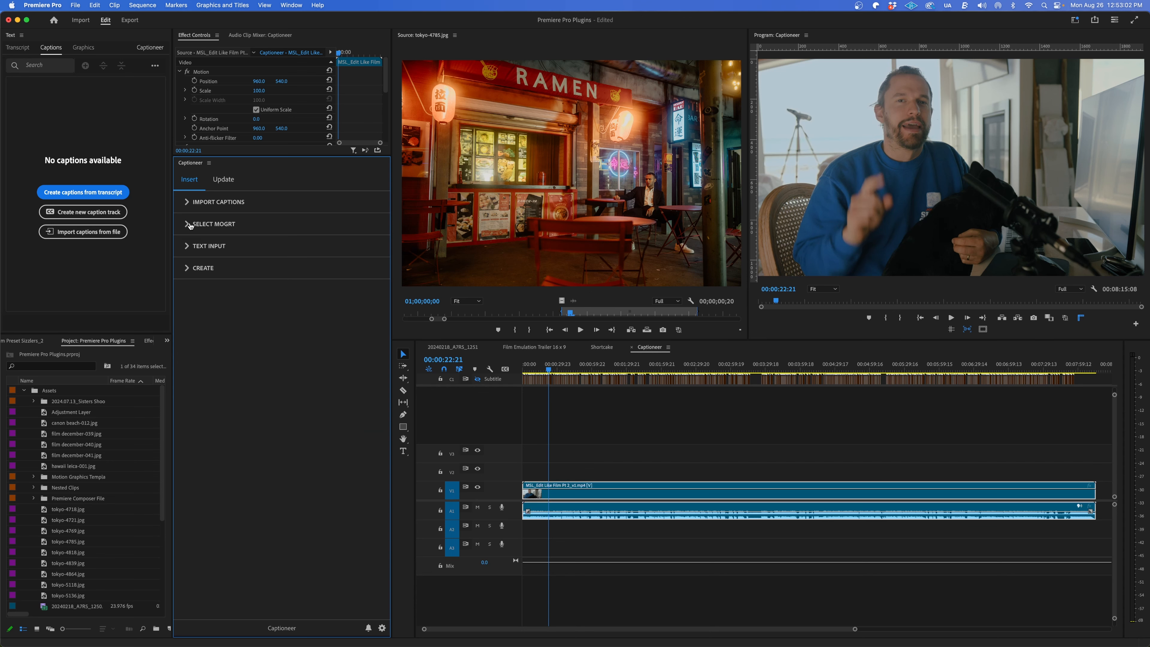
# - Add Emphasis Subtitles MOGRTs on a new track across the full sequence
pyautogui.click(203, 267)
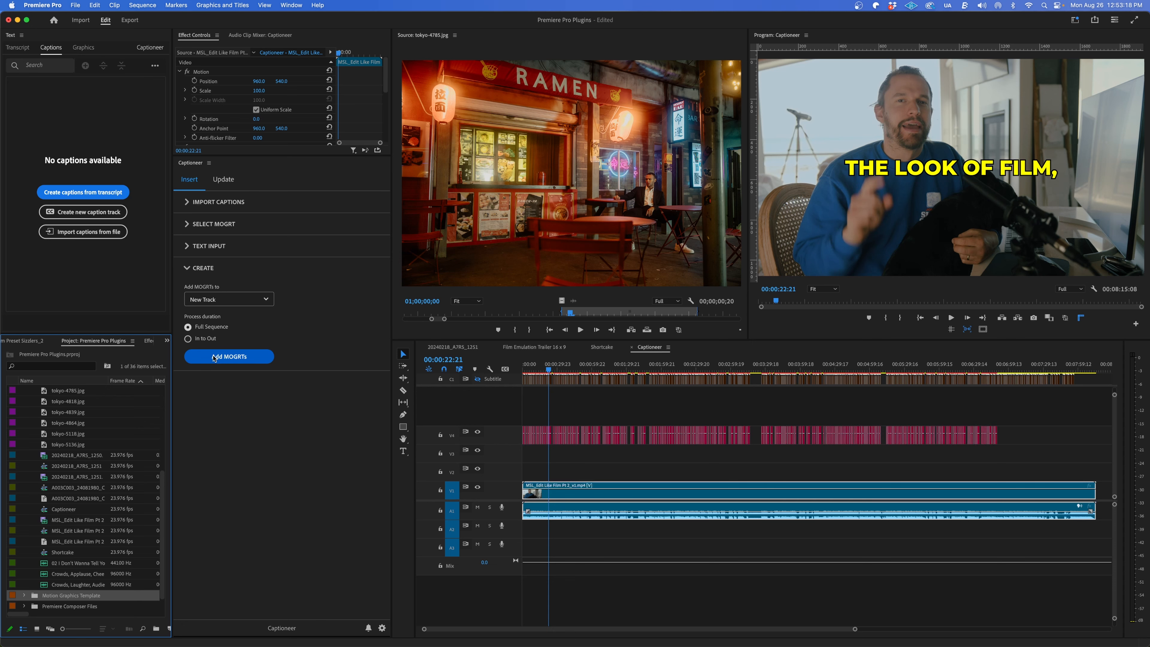
pyautogui.click(228, 355)
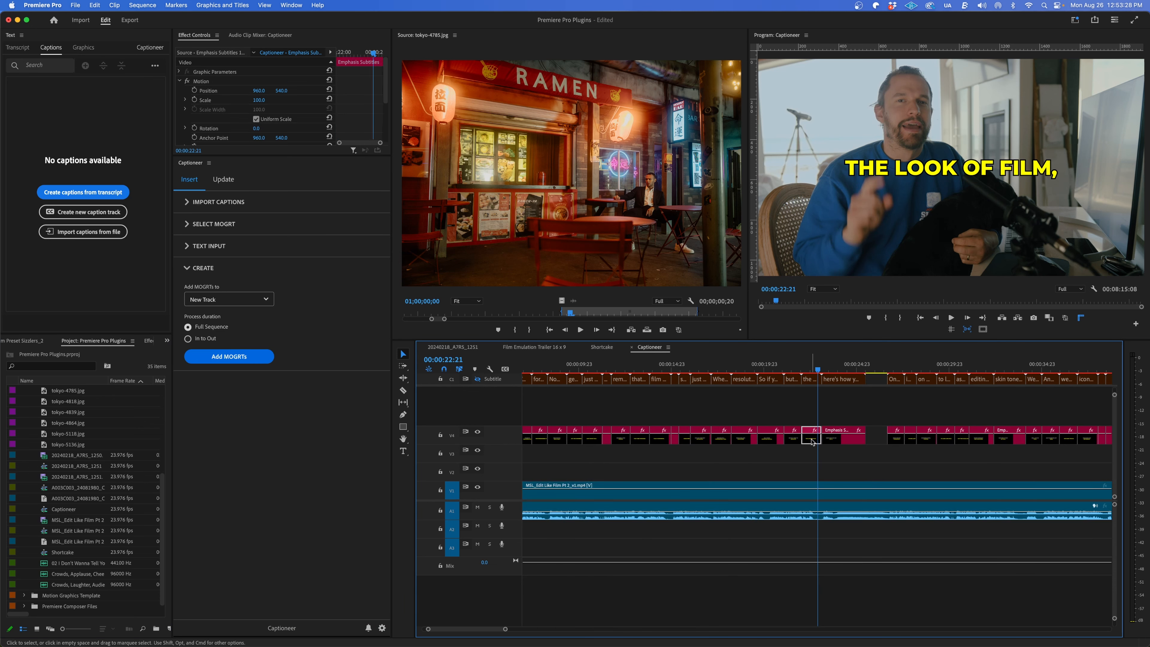
# - Lower the first caption's position in Essential Graphics
pyautogui.click(290, 5)
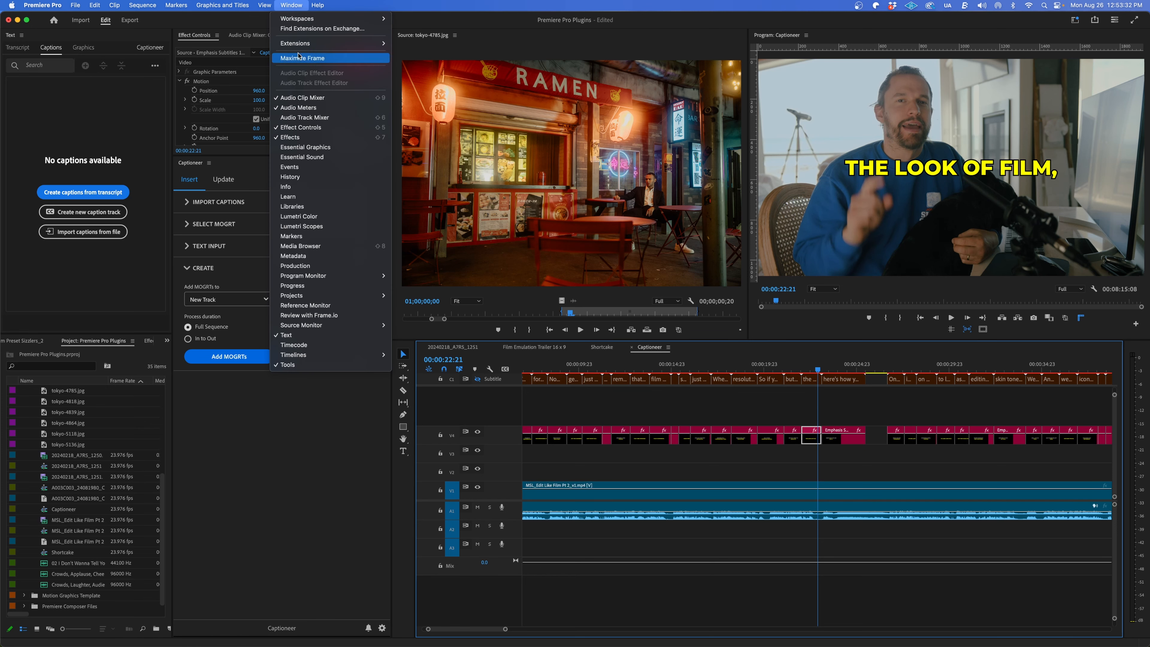
pyautogui.click(304, 147)
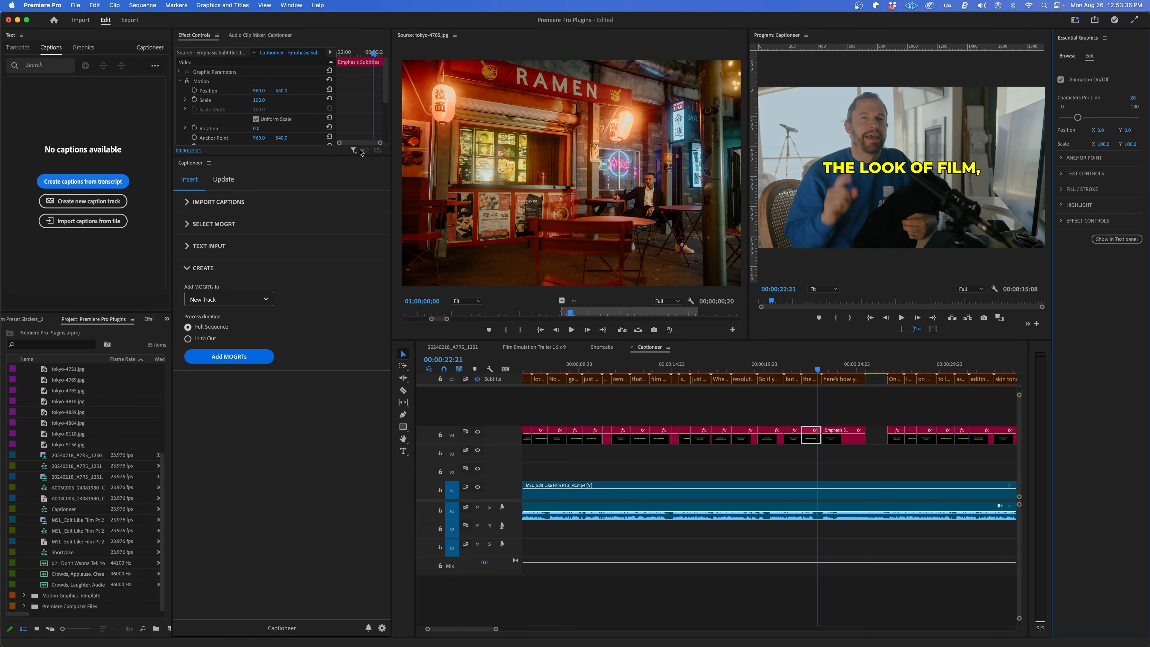
pyautogui.moveTo(1077, 118); pyautogui.dragTo(1079, 118)
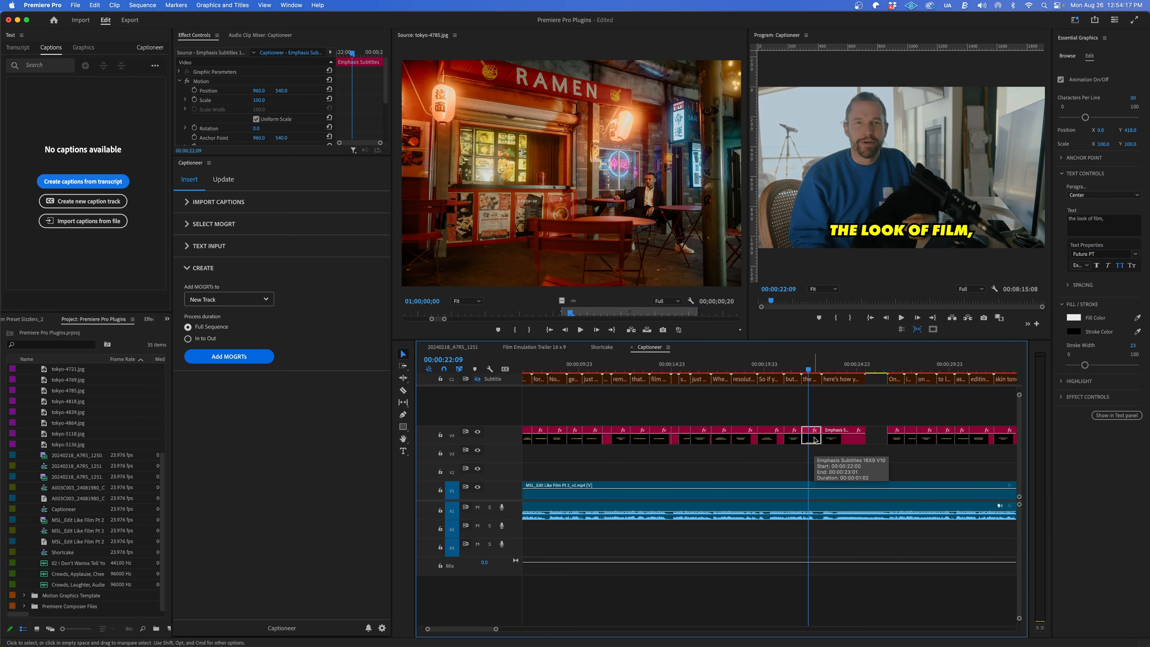
# - Copy the caption's 22 properties from Captioneer's Update section
pyautogui.click(223, 179)
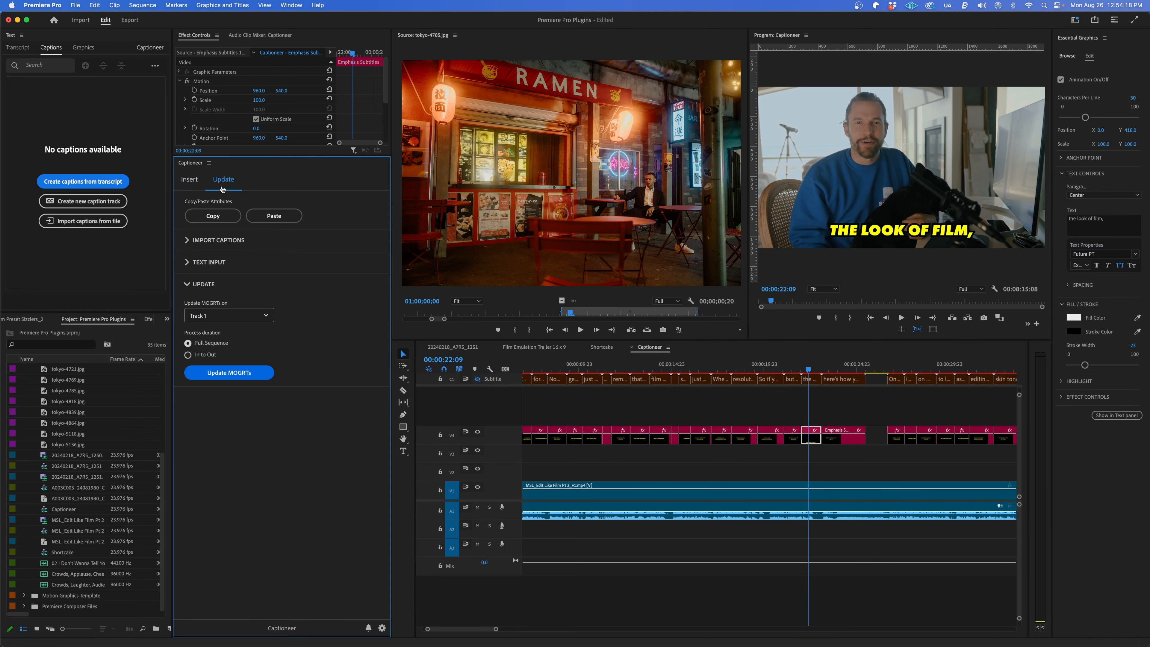
pyautogui.click(212, 216)
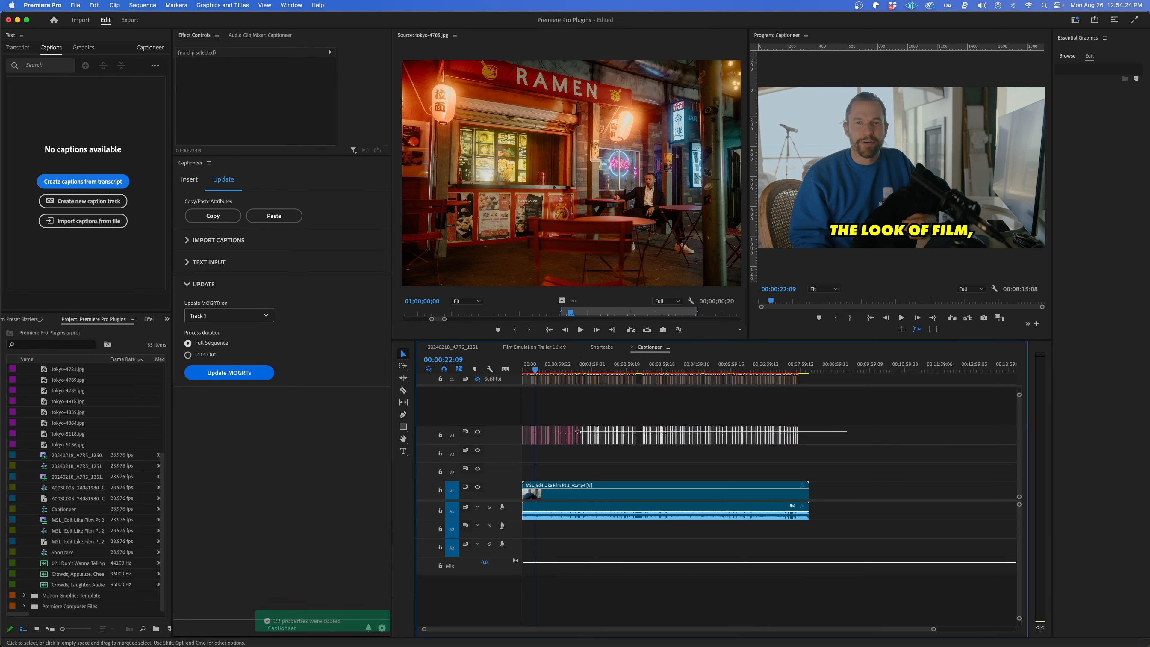
pyautogui.click(274, 215)
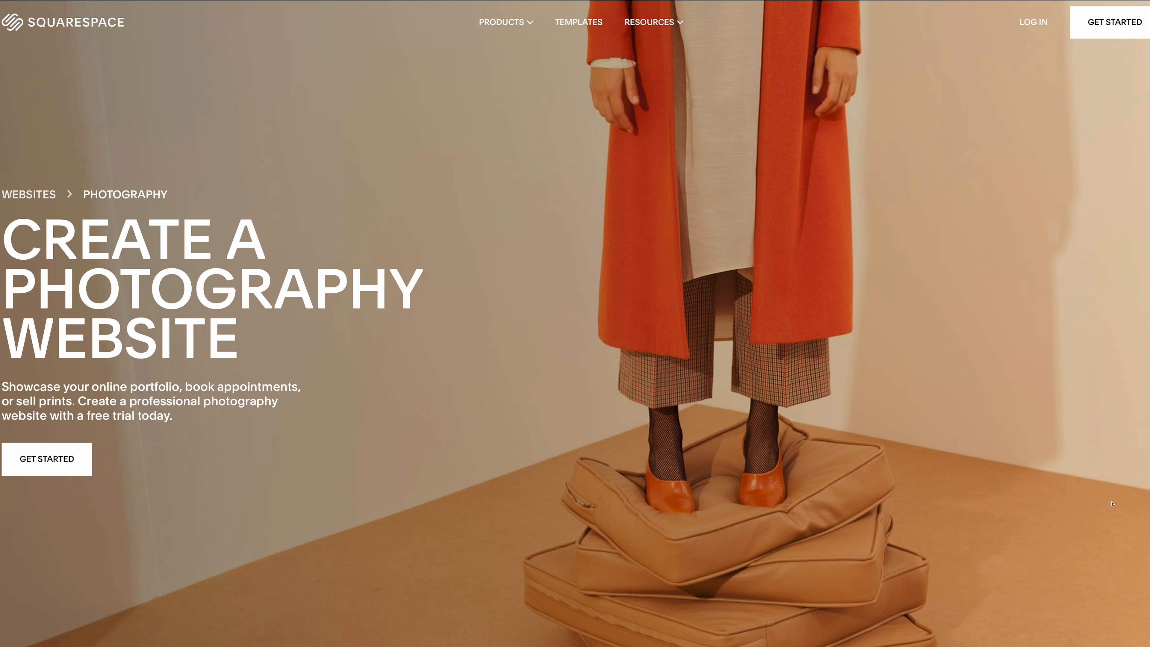
# - Choose Work Sans as the site font and finish the Squarespace portfolio setup
pyautogui.scroll(-3)
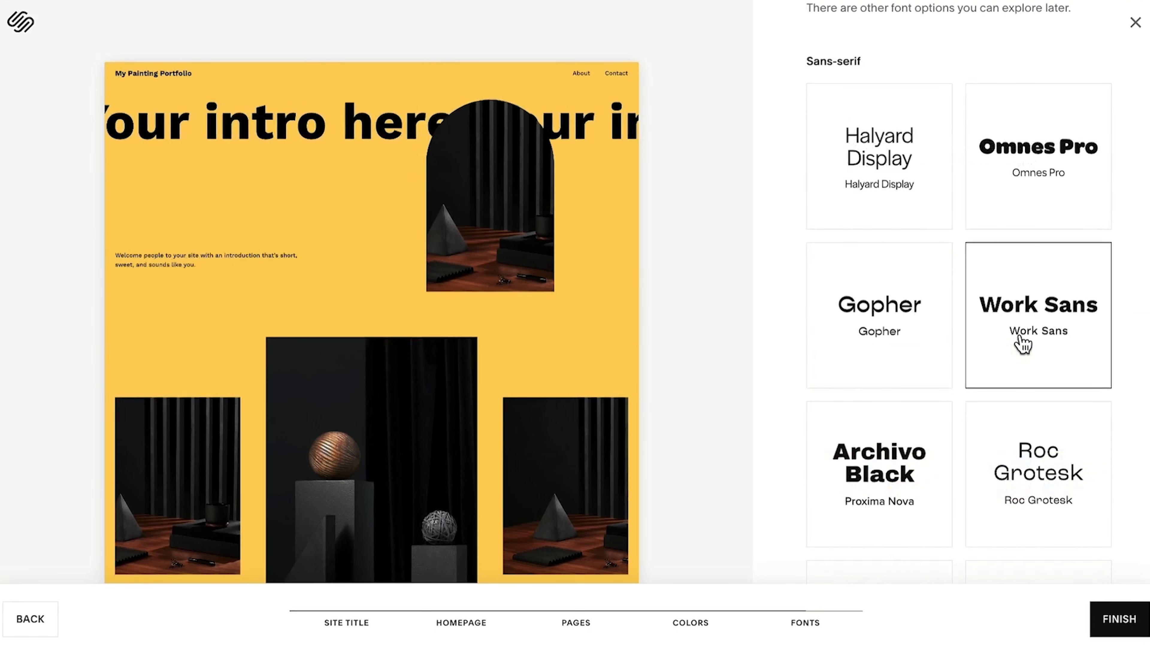
pyautogui.click(1117, 618)
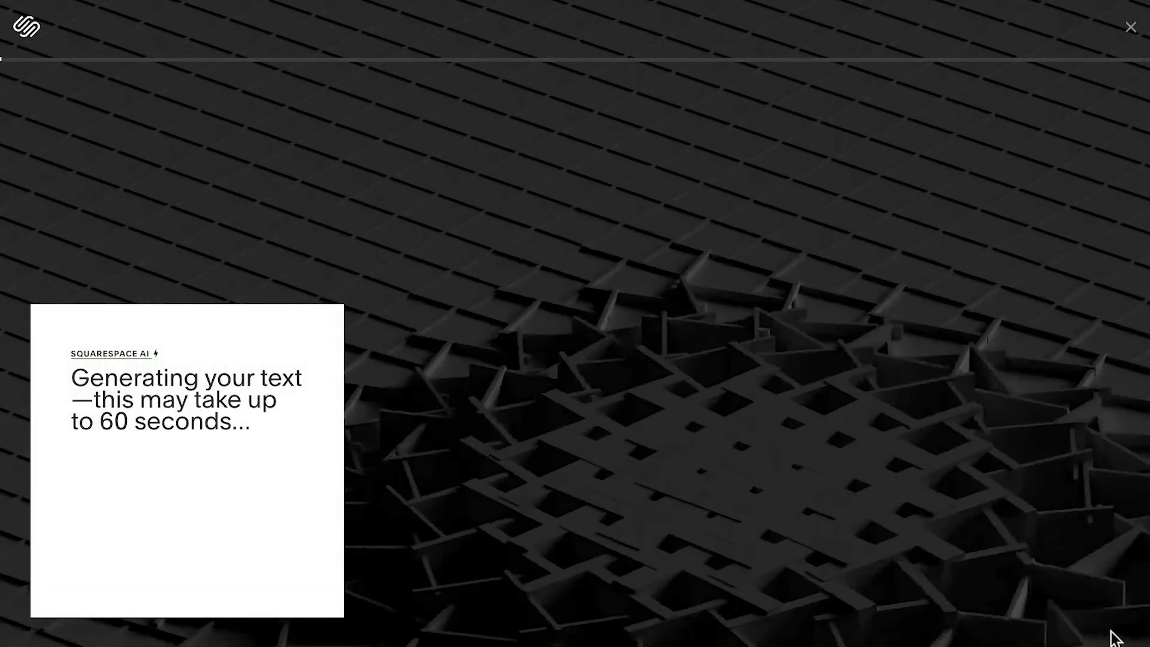
pyautogui.click(1131, 26)
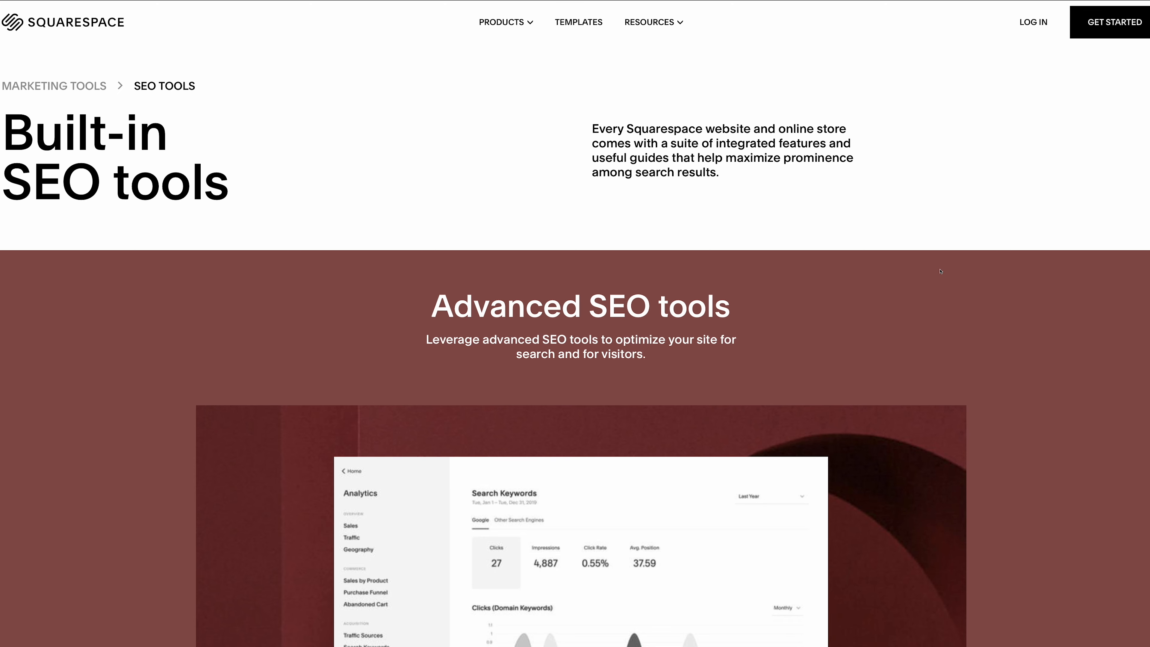
# - Browse the SEO and payments pages and read the image-effects help article
pyautogui.scroll(-3)
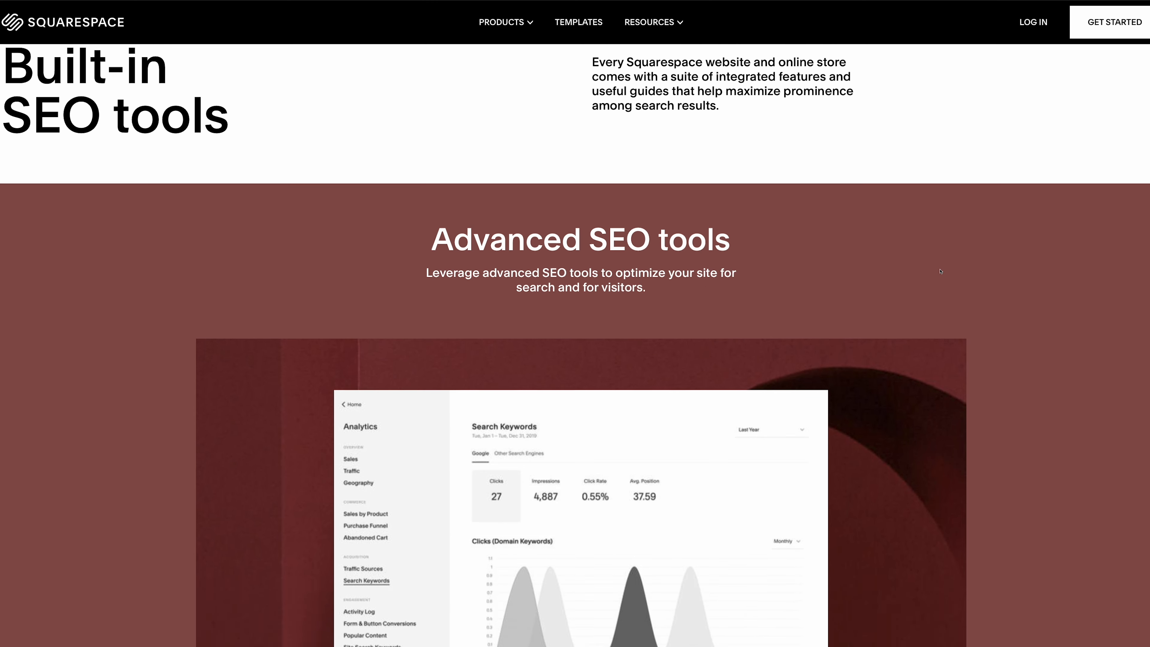
pyautogui.scroll(-3)
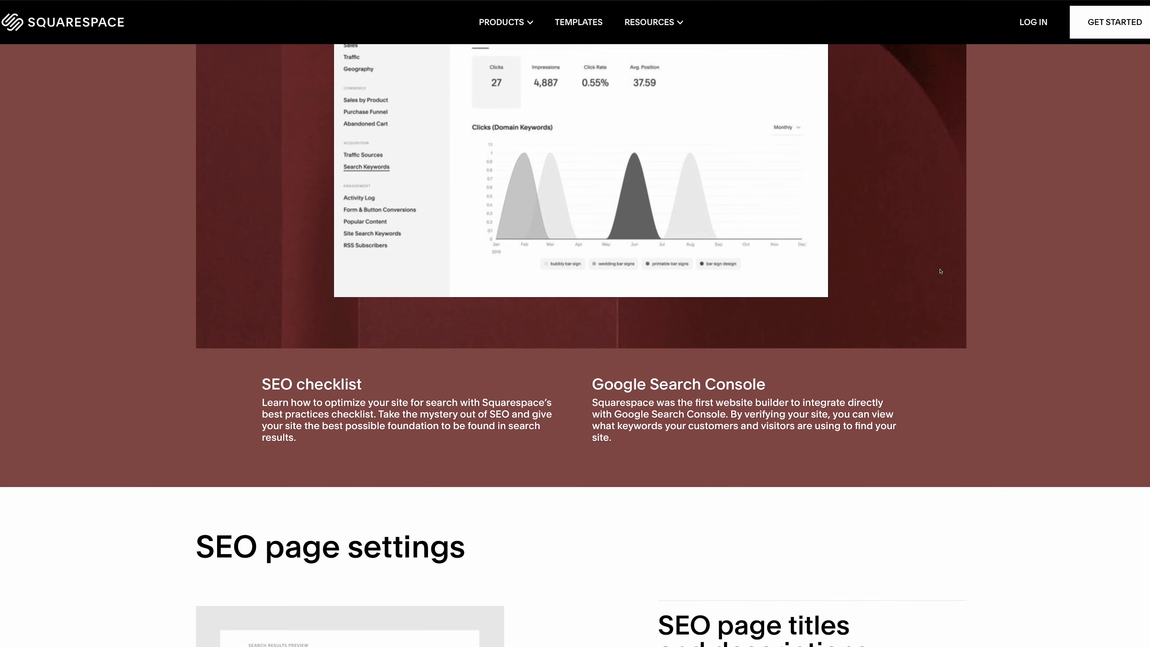
pyautogui.scroll(-3)
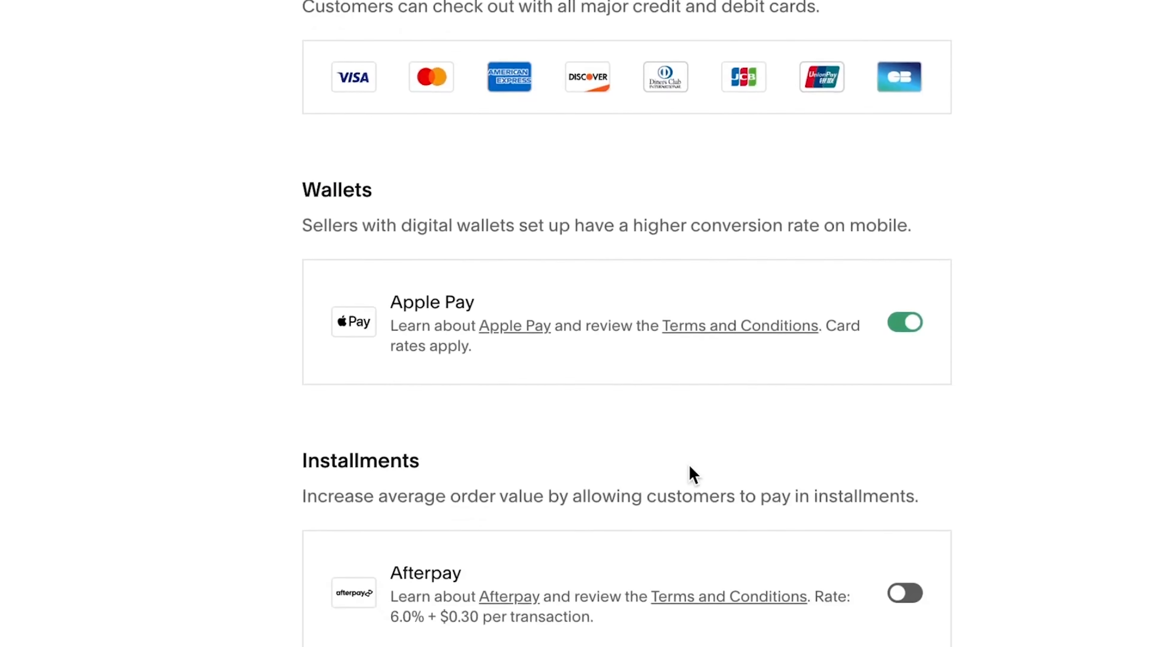
pyautogui.click(904, 546)
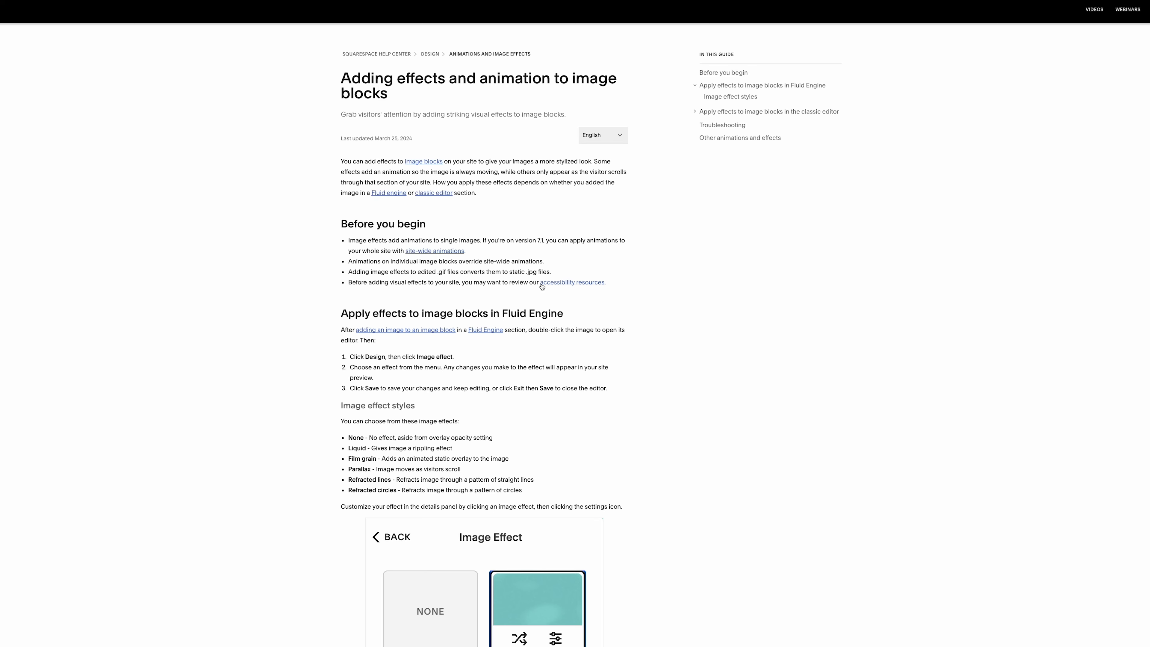
pyautogui.scroll(-3)
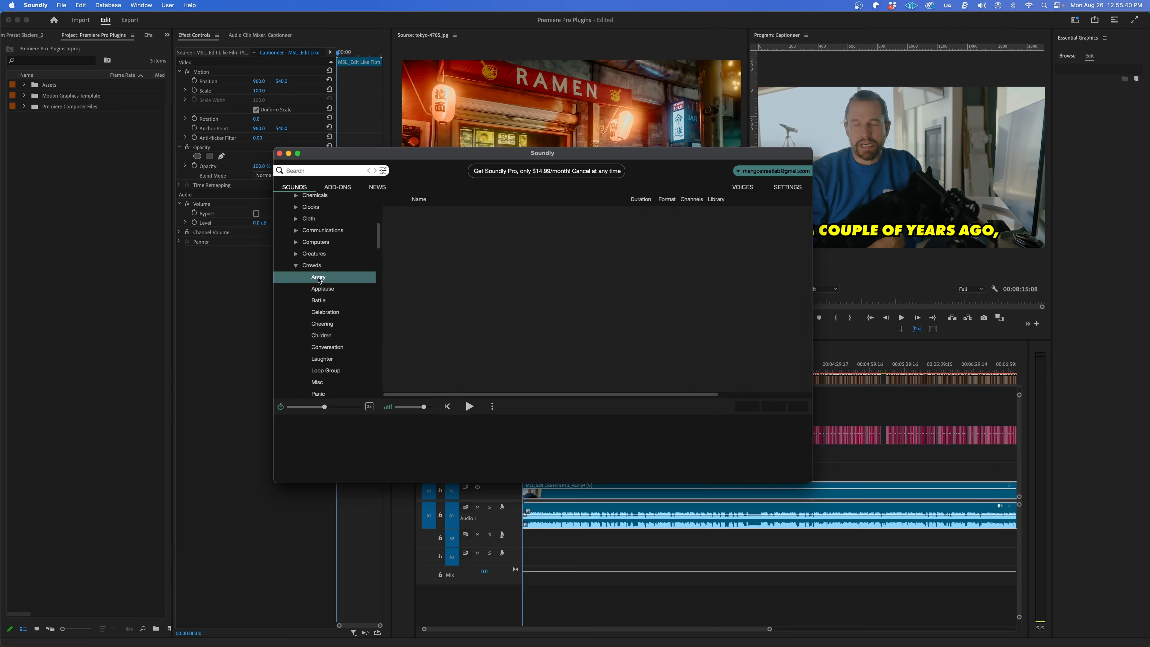
# - Preview the angry booing crowd and 50-person cheering applause sounds in Soundly
pyautogui.click(318, 278)
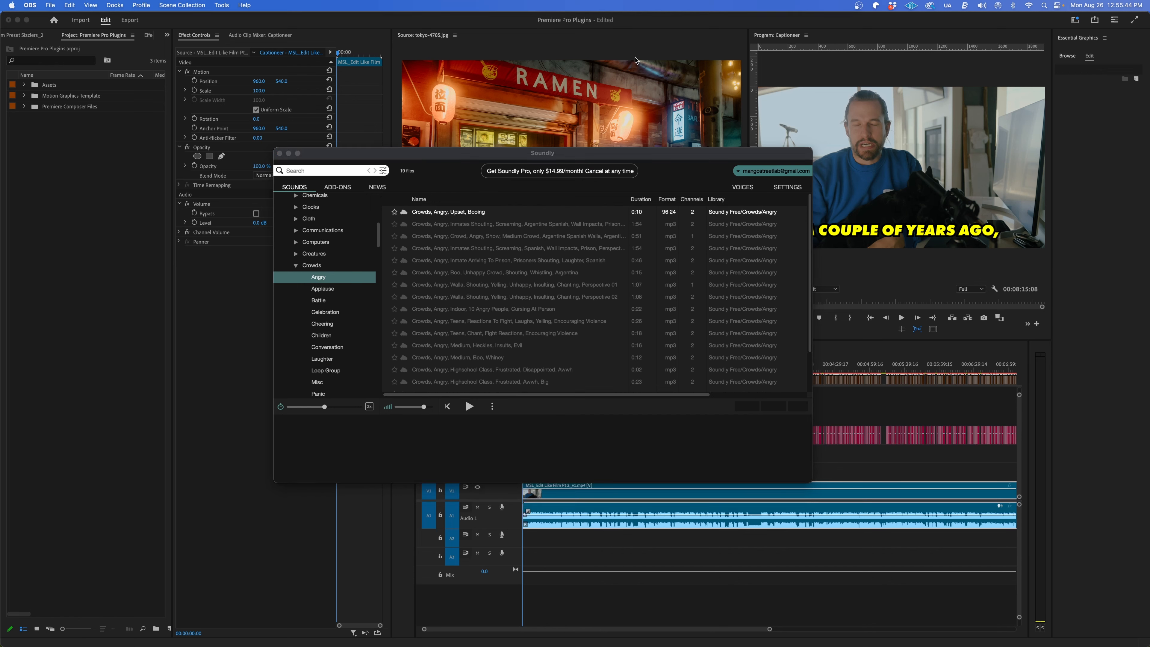
pyautogui.click(449, 212)
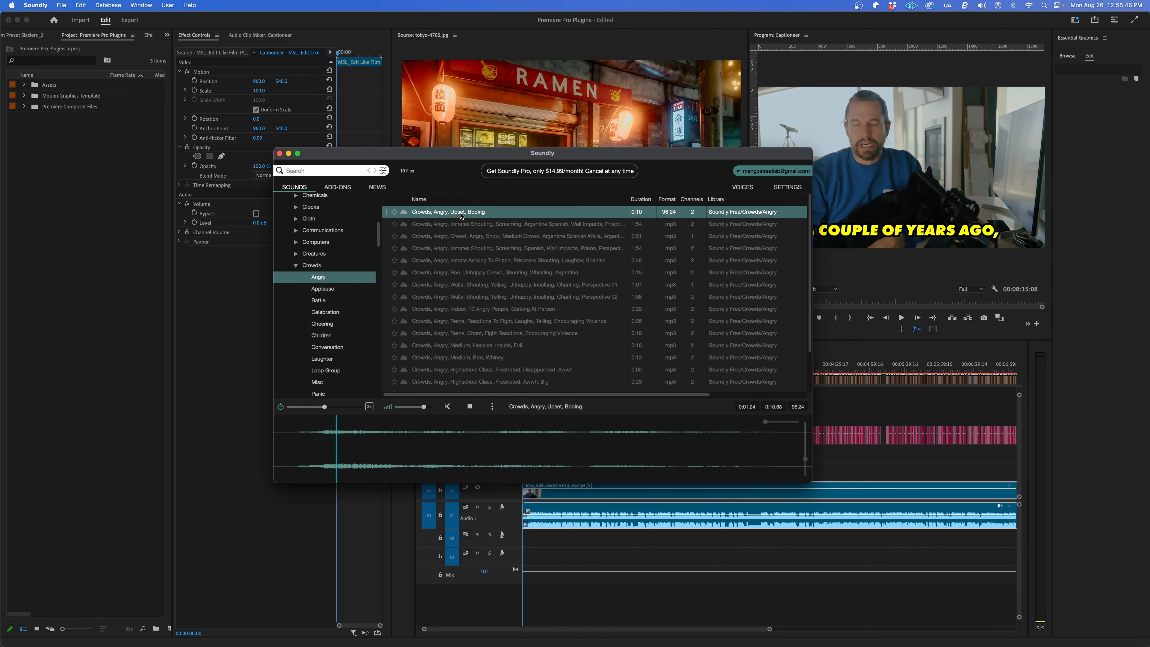
pyautogui.click(323, 288)
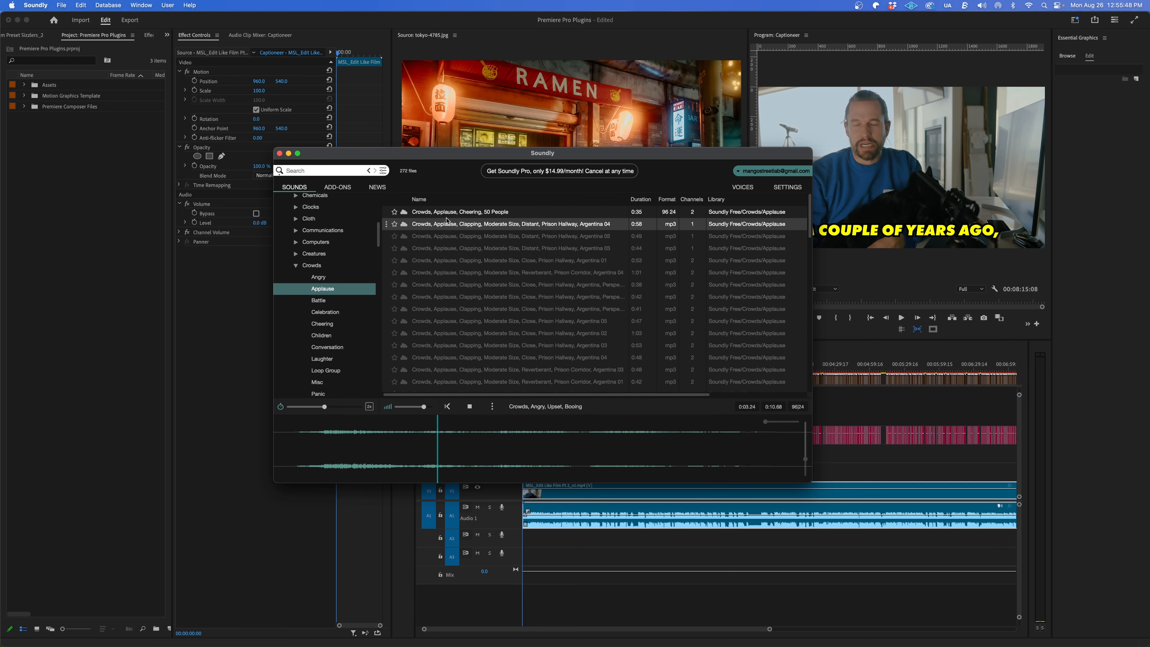
pyautogui.click(460, 212)
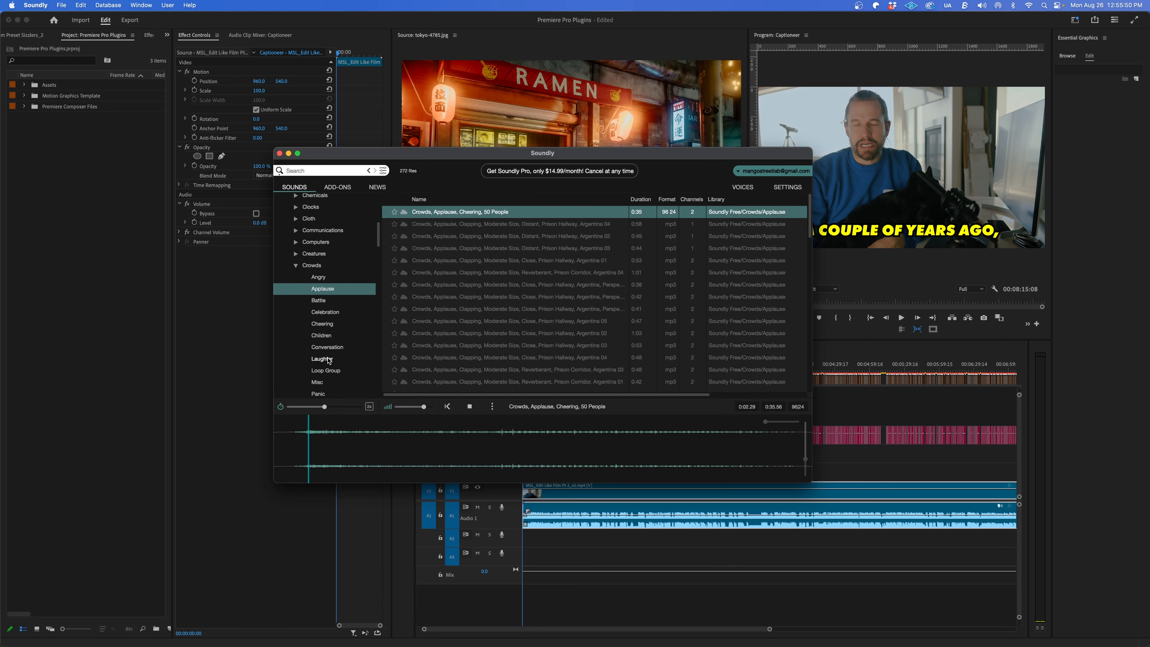
# - Pick the comedy club audience laughter sound, play its preview and stop it
pyautogui.click(322, 358)
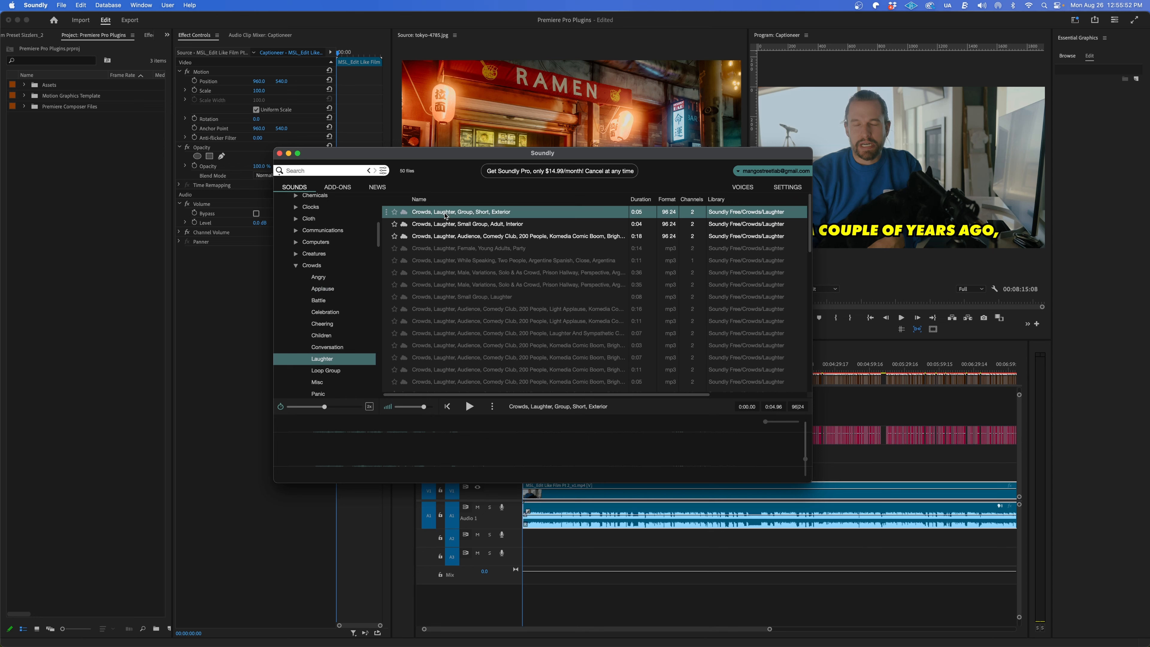
pyautogui.click(517, 236)
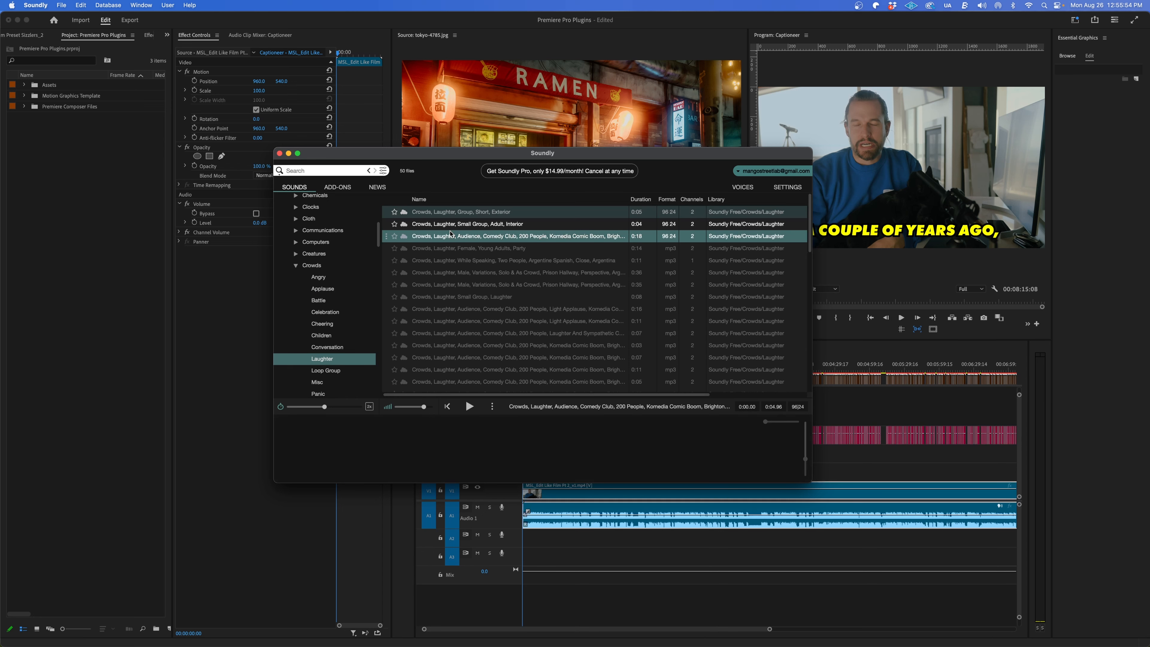
pyautogui.click(470, 405)
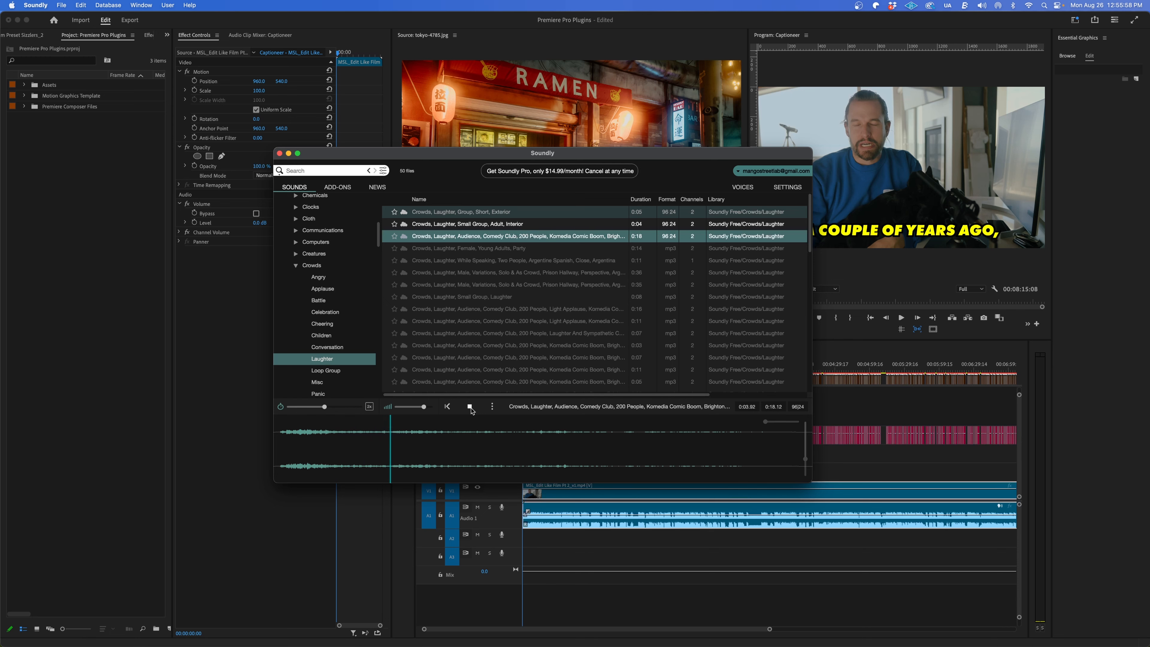
pyautogui.click(469, 406)
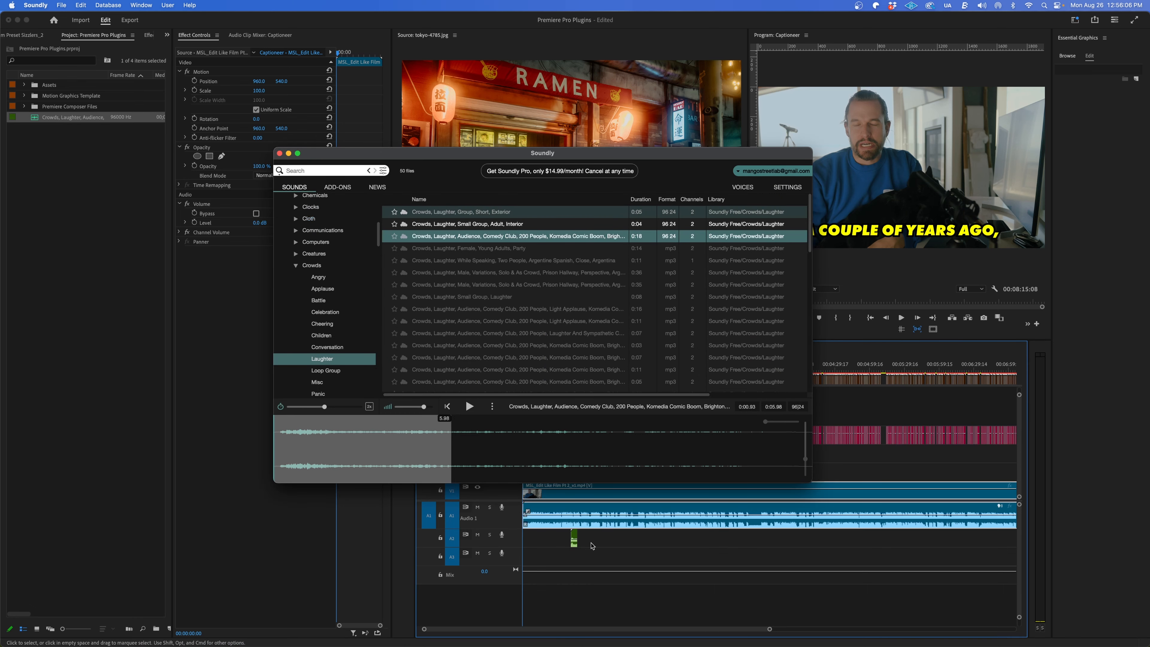
# - Show Soundly's setting that saves files dragged to Premiere into a 'Soundly audio' folder
pyautogui.click(786, 187)
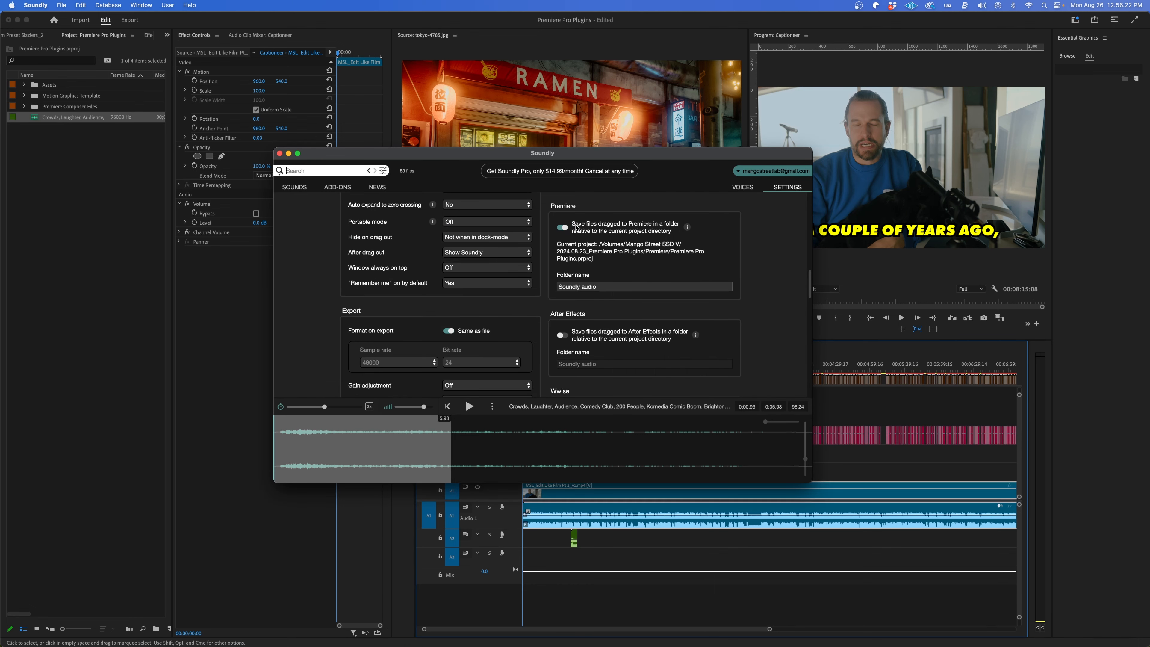
pyautogui.moveTo(643, 244)
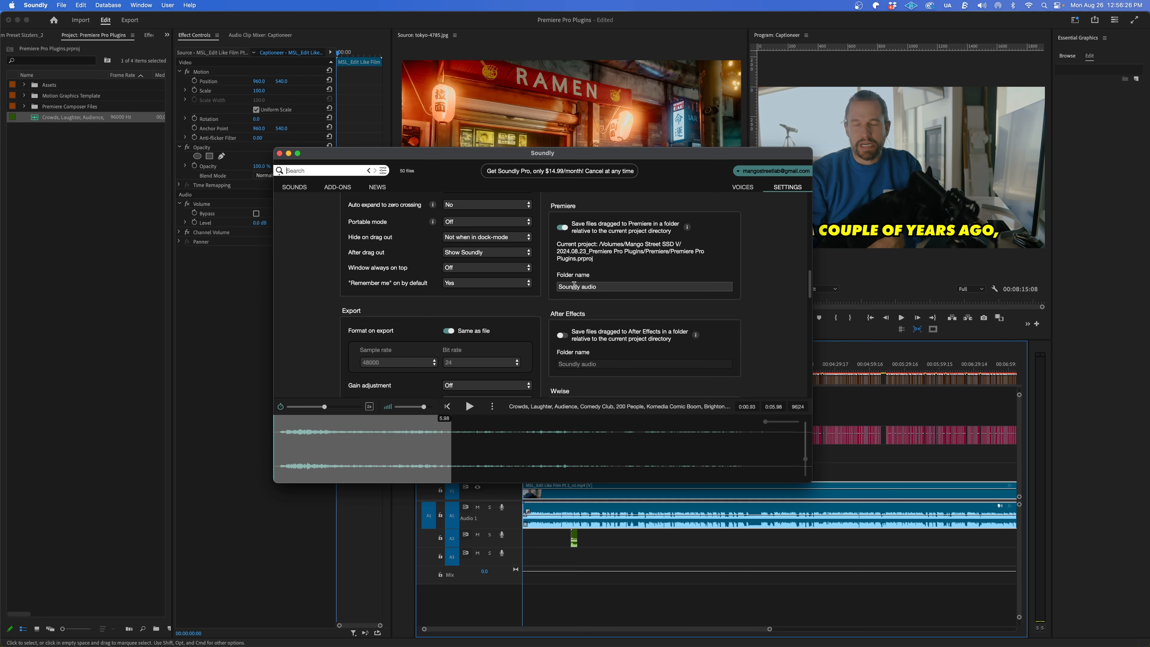
pyautogui.moveTo(189, 239)
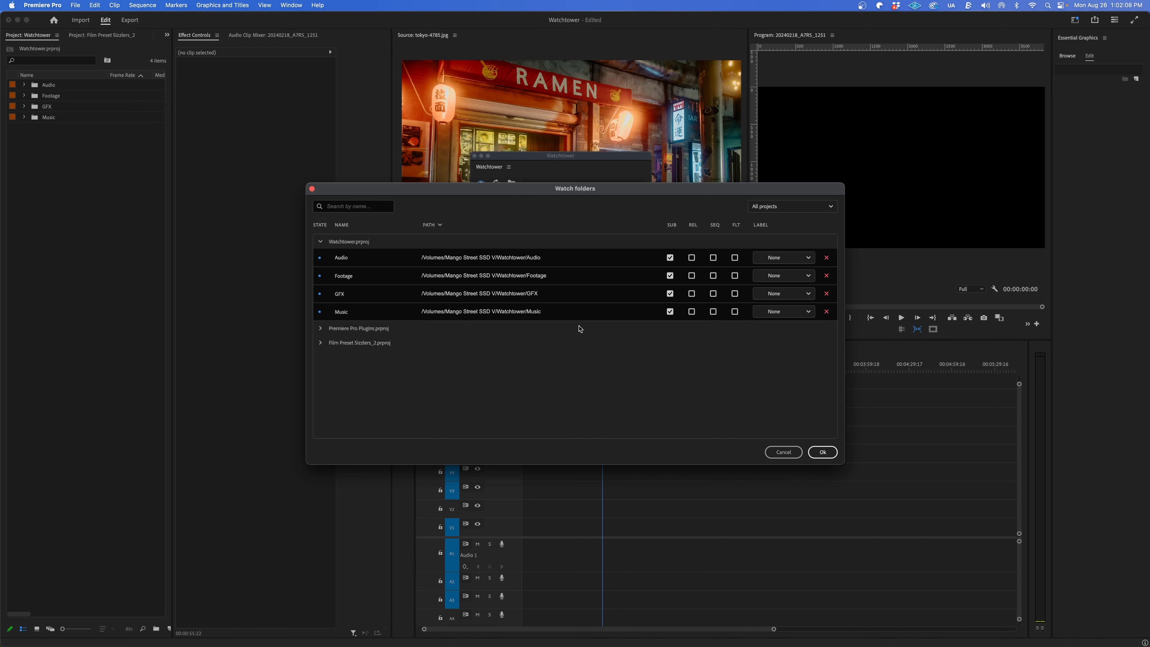
# - Confirm the Watchtower watch folders and open the Music folder in Finder
pyautogui.click(821, 452)
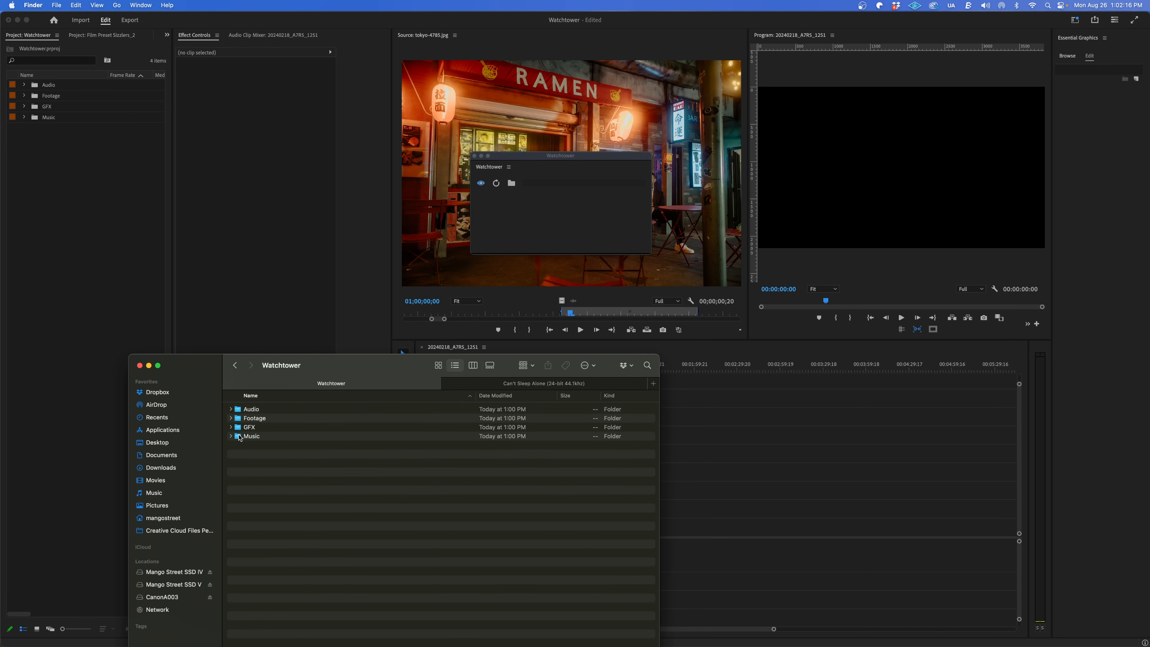
pyautogui.doubleClick(251, 435)
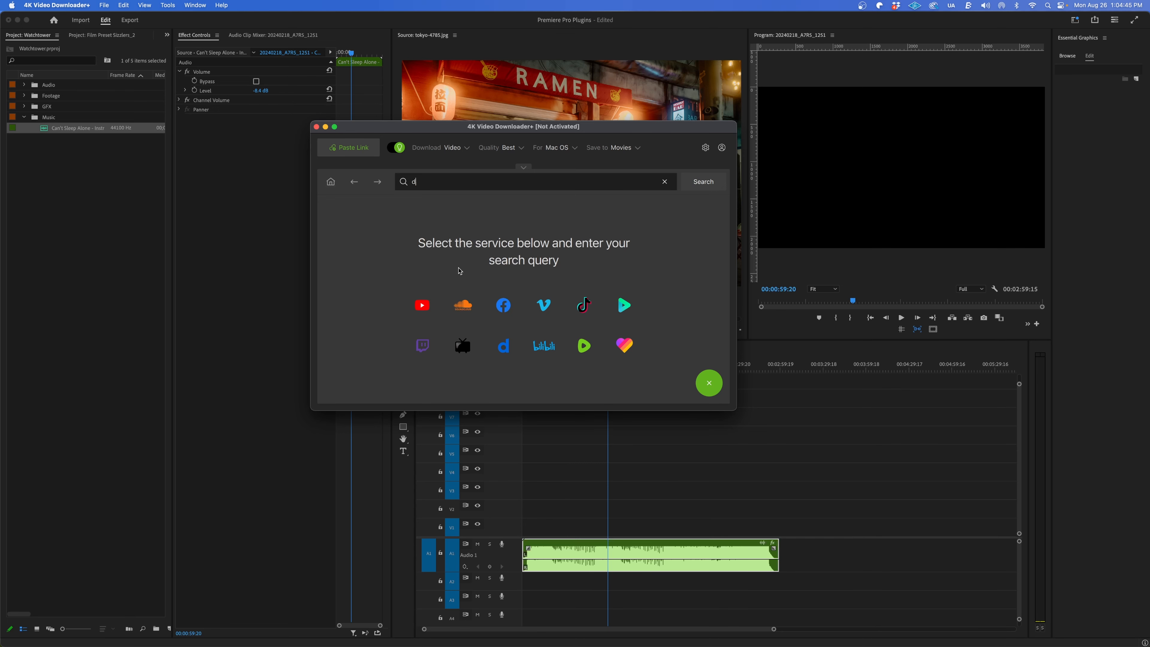
# - Search YouTube for 'daniel inskeep trading', open a result and start downloading it
pyautogui.write('aniel inskeep tradin')
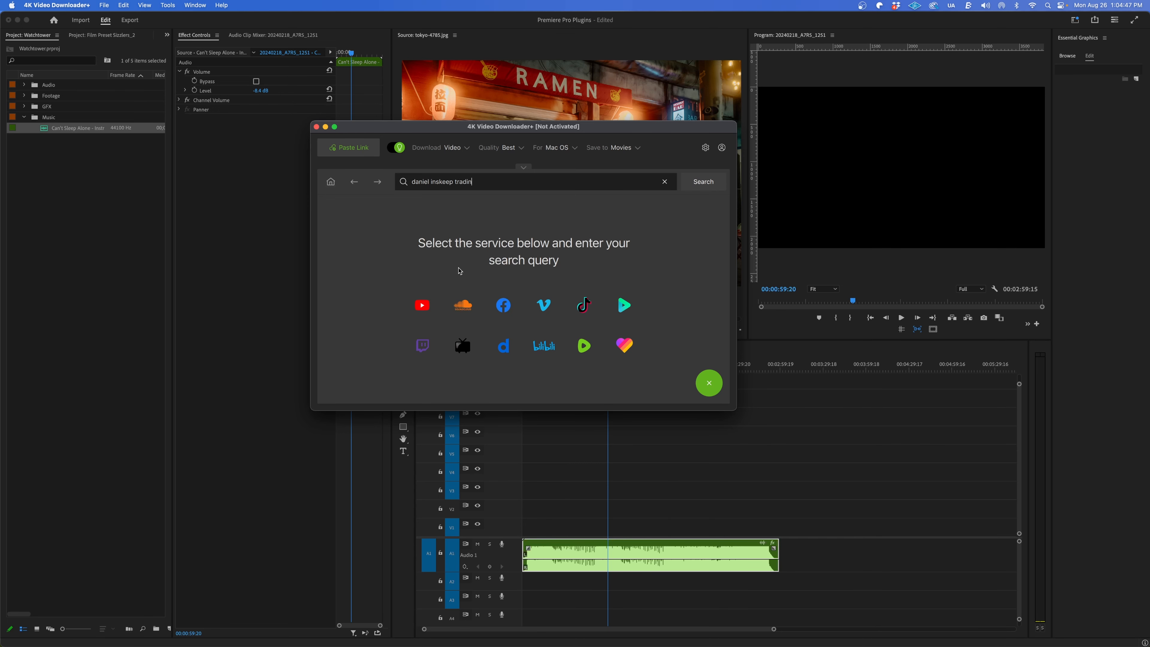
pyautogui.click(701, 181)
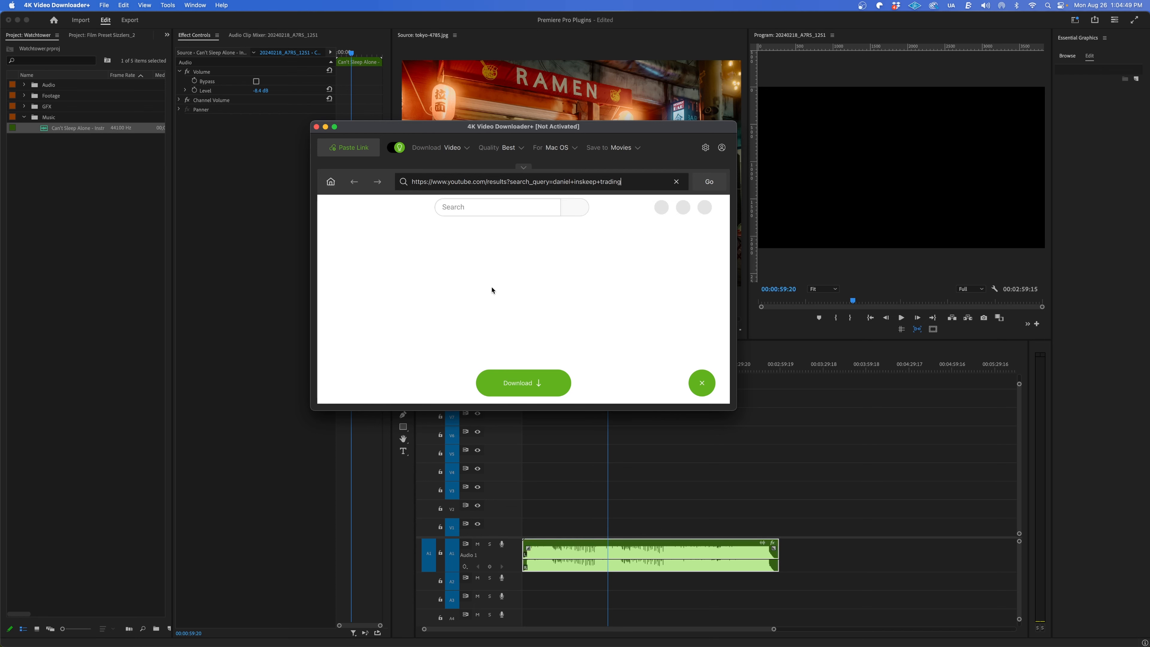
pyautogui.click(708, 180)
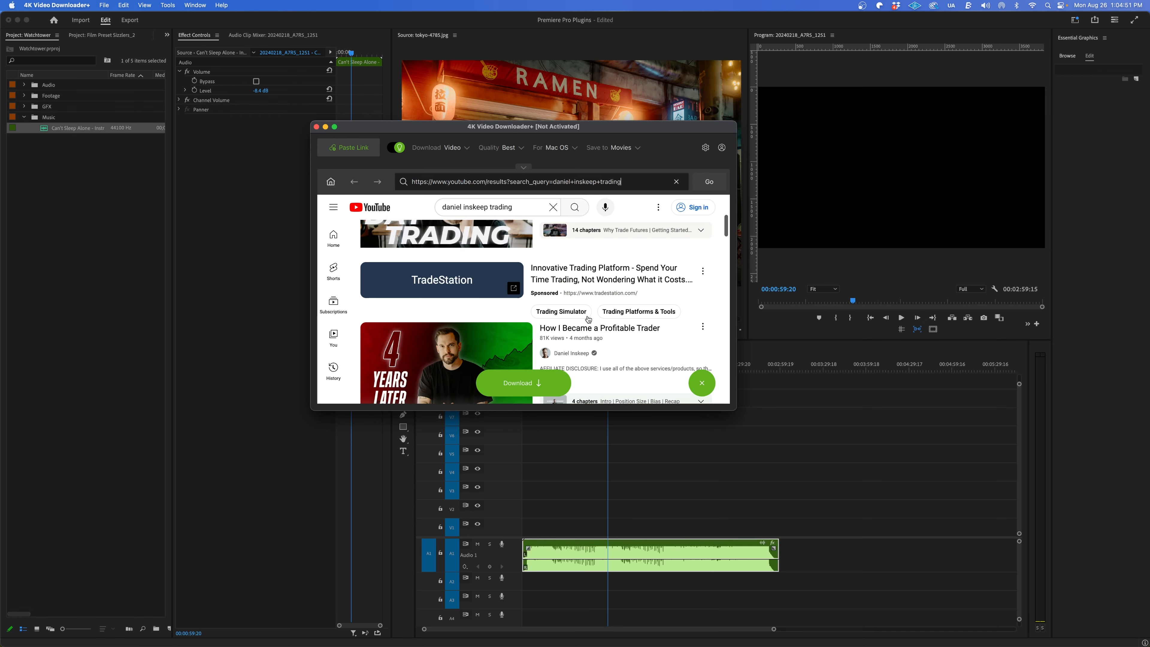
pyautogui.click(598, 328)
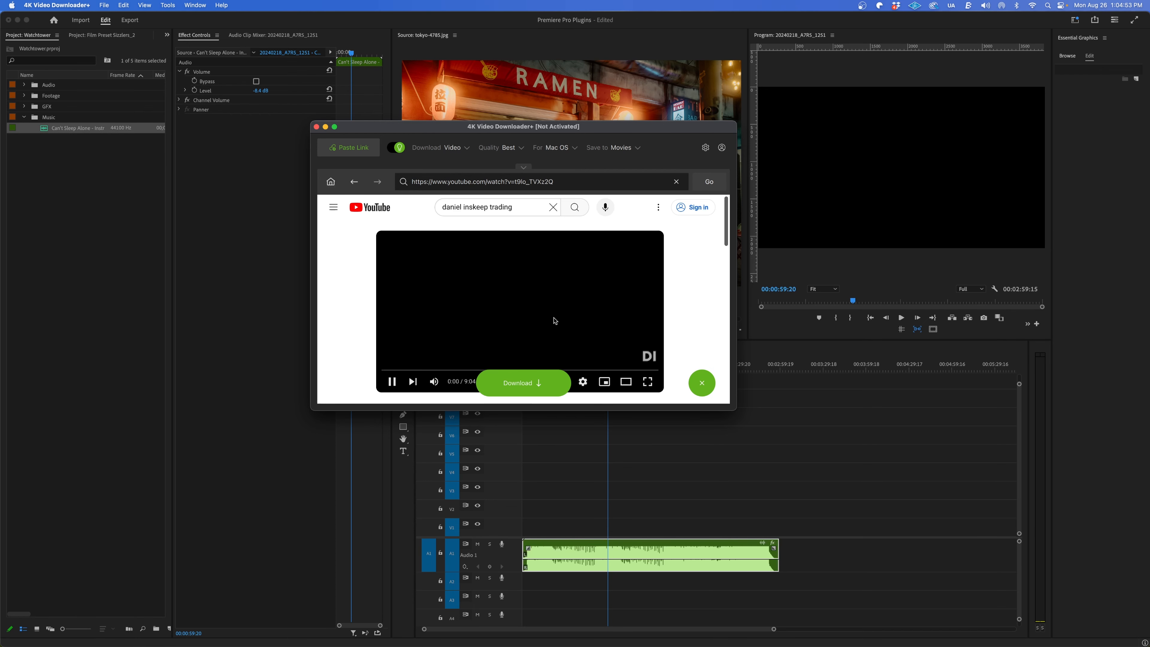
pyautogui.click(522, 382)
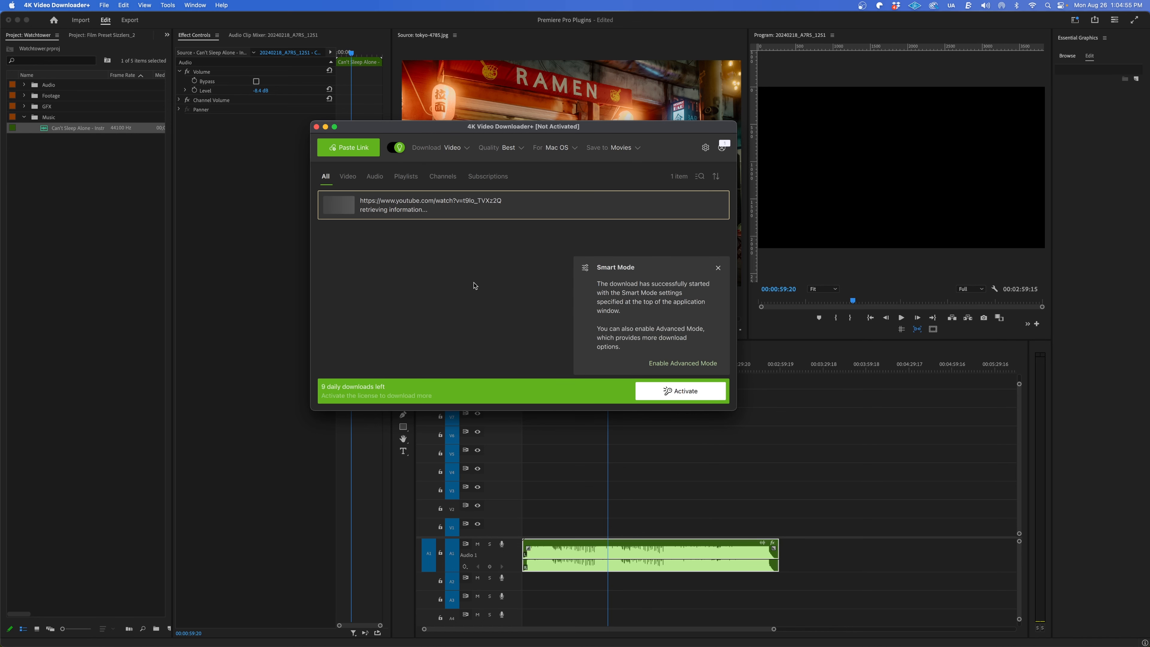